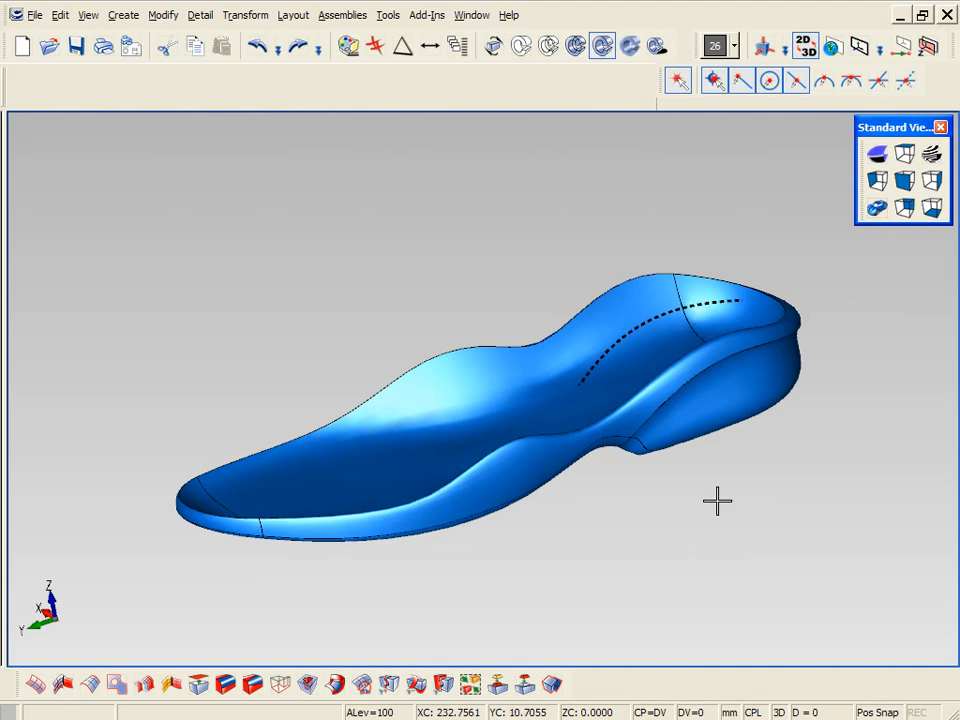
pyautogui.moveTo(427, 421)
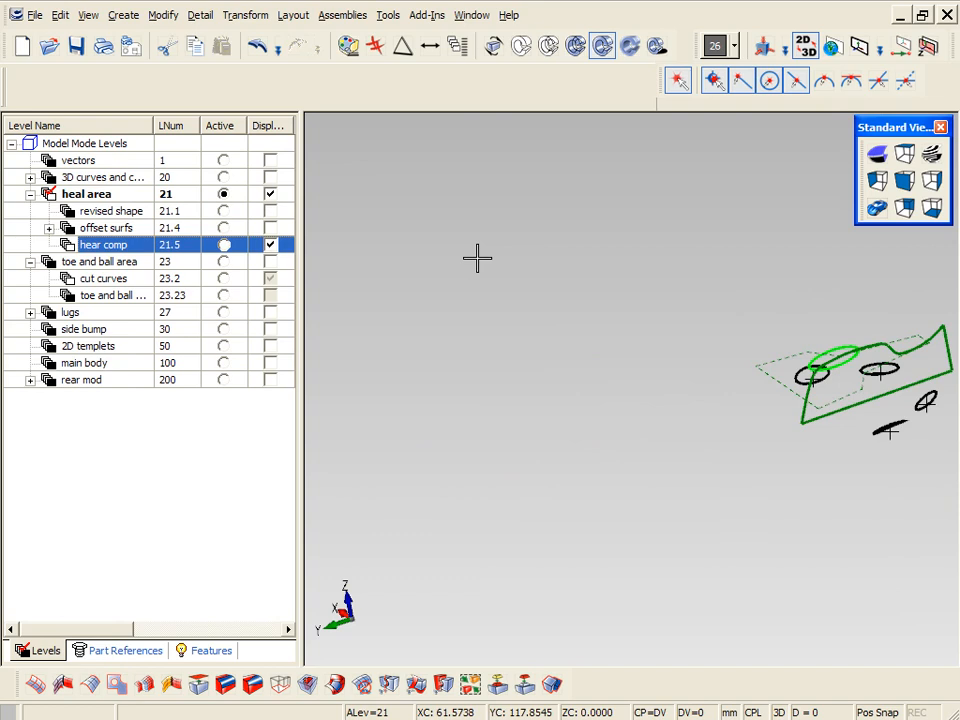
# Extrude the hear comp heel profile 150 long with Midplane into a solid block.
pyautogui.click(493, 46)
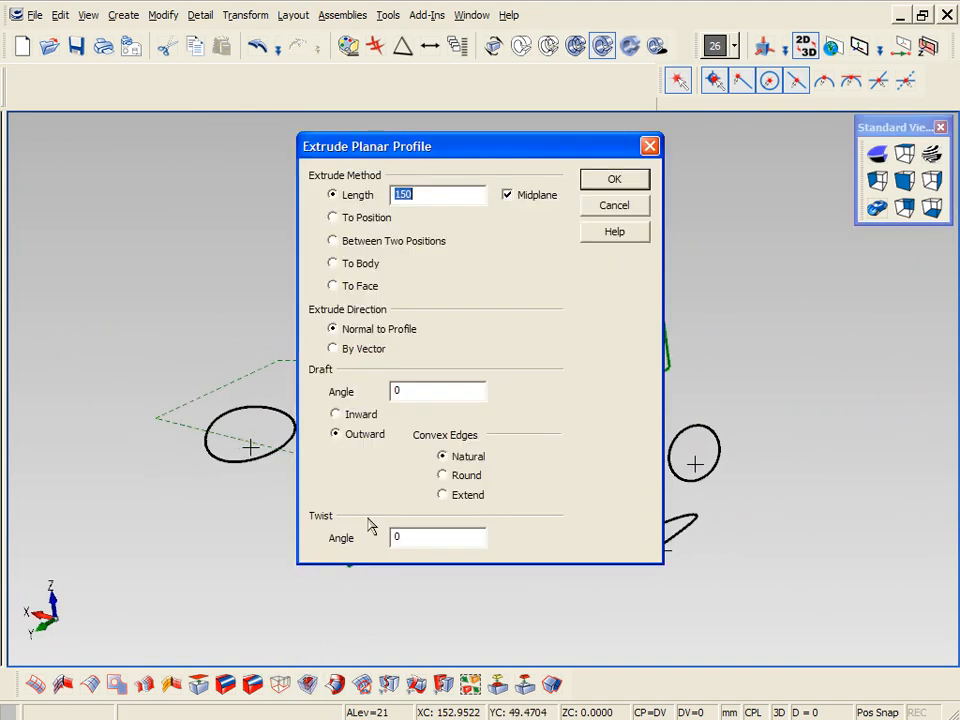
pyautogui.click(614, 178)
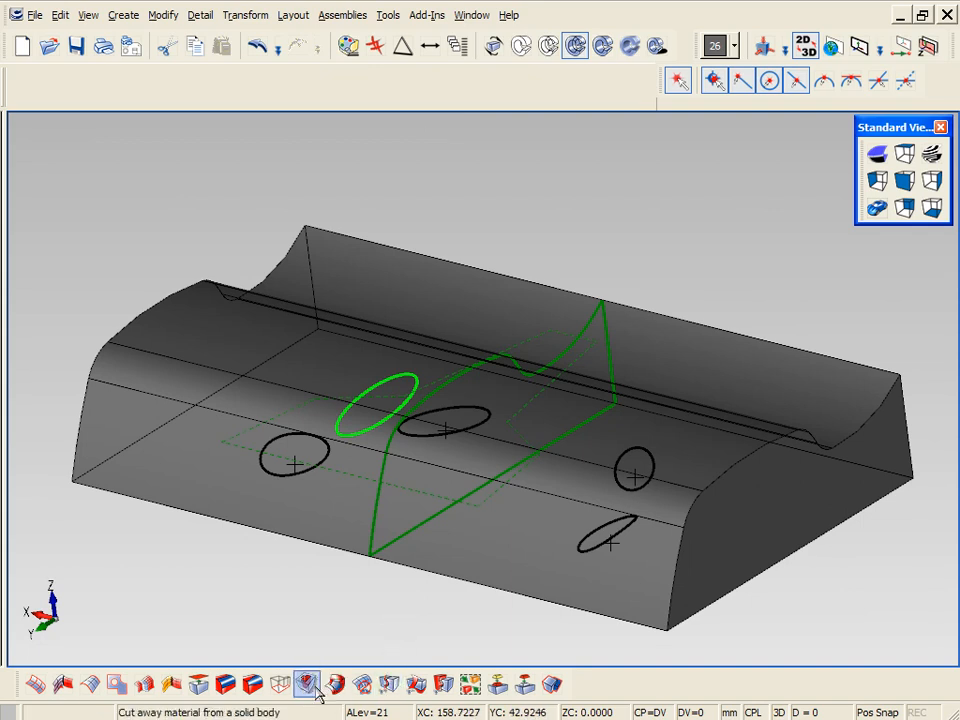
# Cut through the block Forward and Back, Through All, with a 15° outward draft.
pyautogui.click(307, 685)
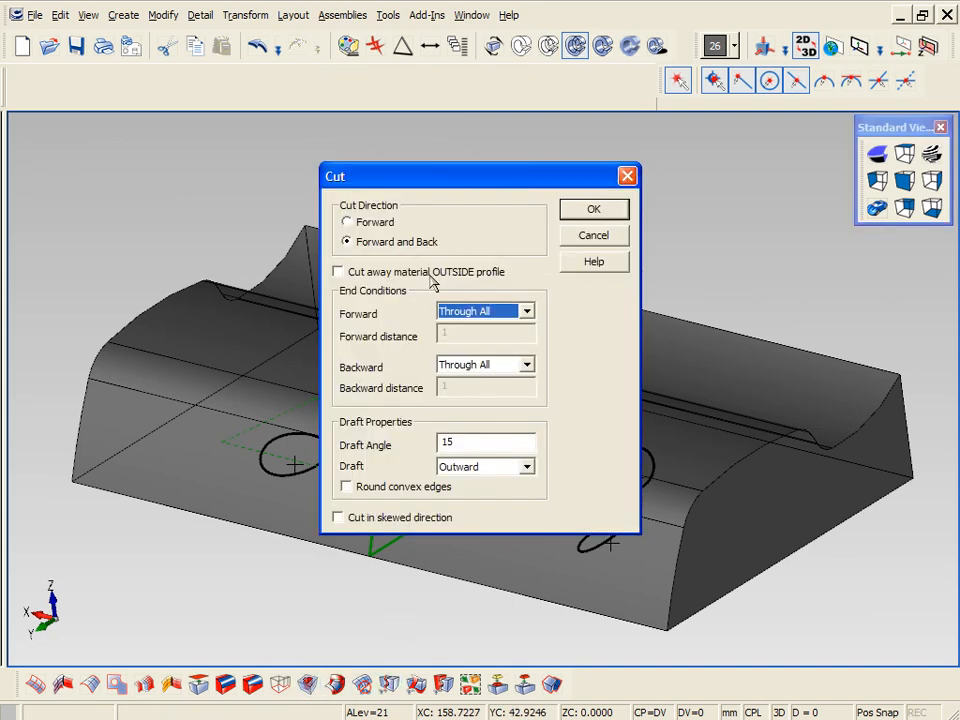
pyautogui.click(593, 208)
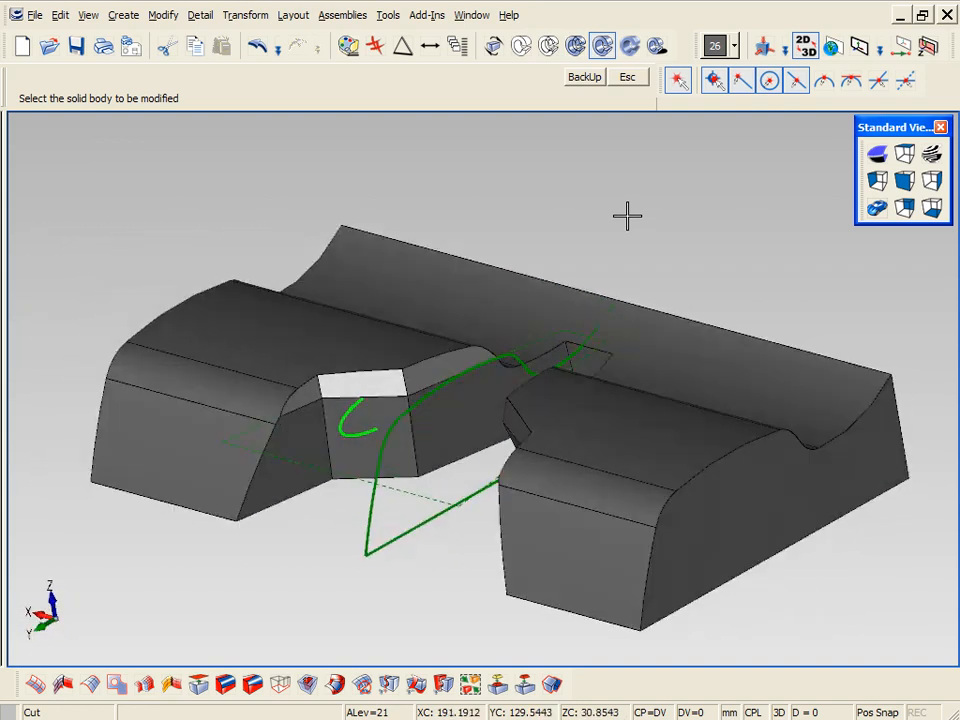
pyautogui.click(628, 77)
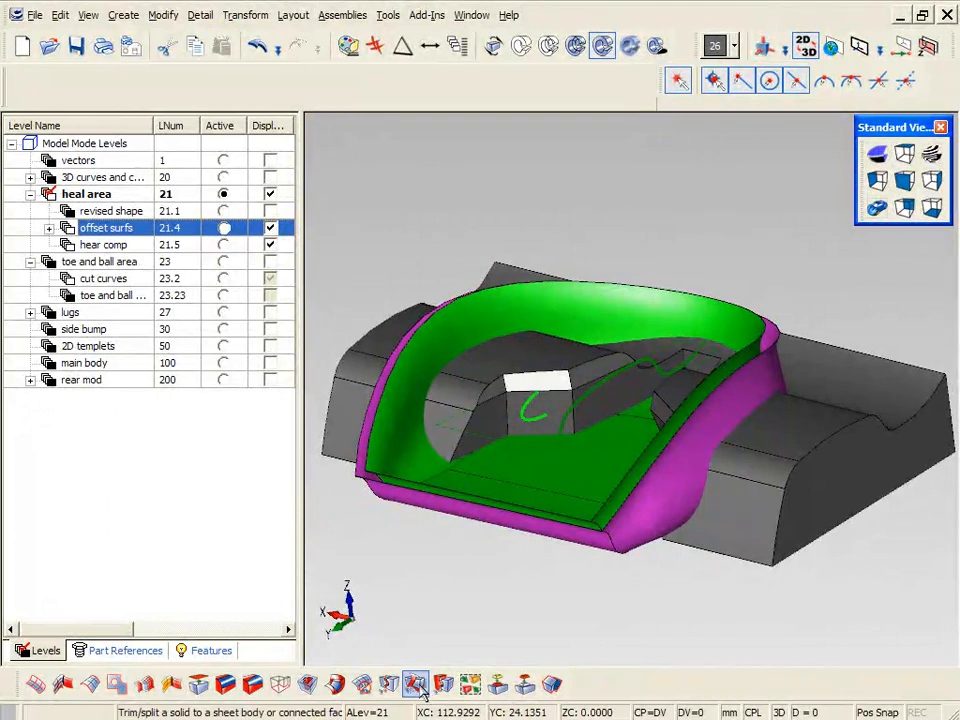
# Trim the block to the offset heel surfaces, dismissing the no-selectable-entities warning.
pyautogui.click(415, 684)
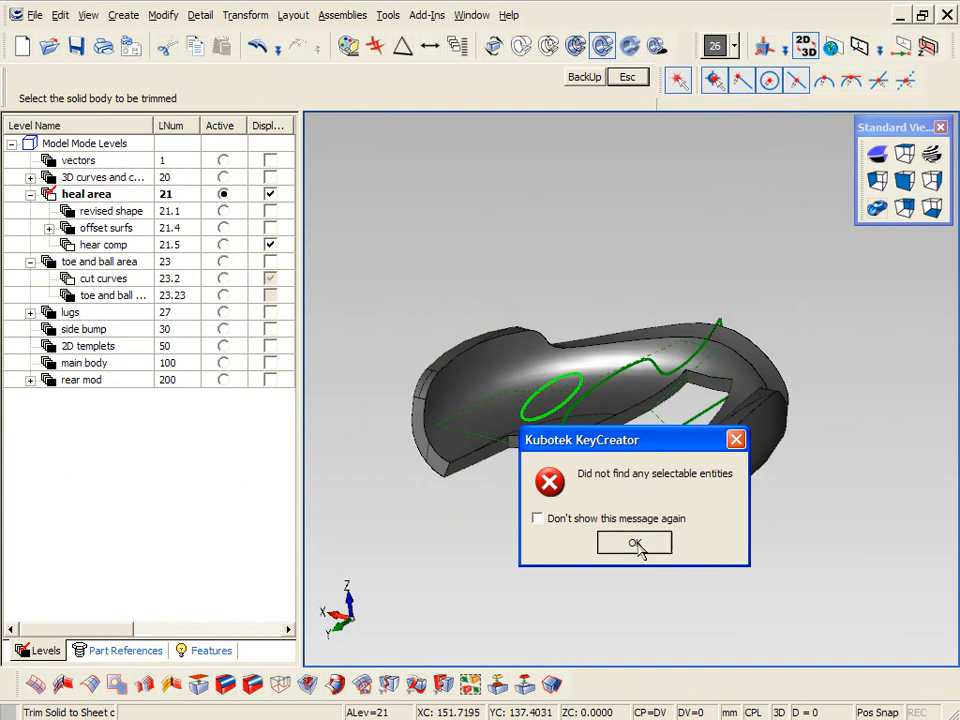
pyautogui.click(634, 542)
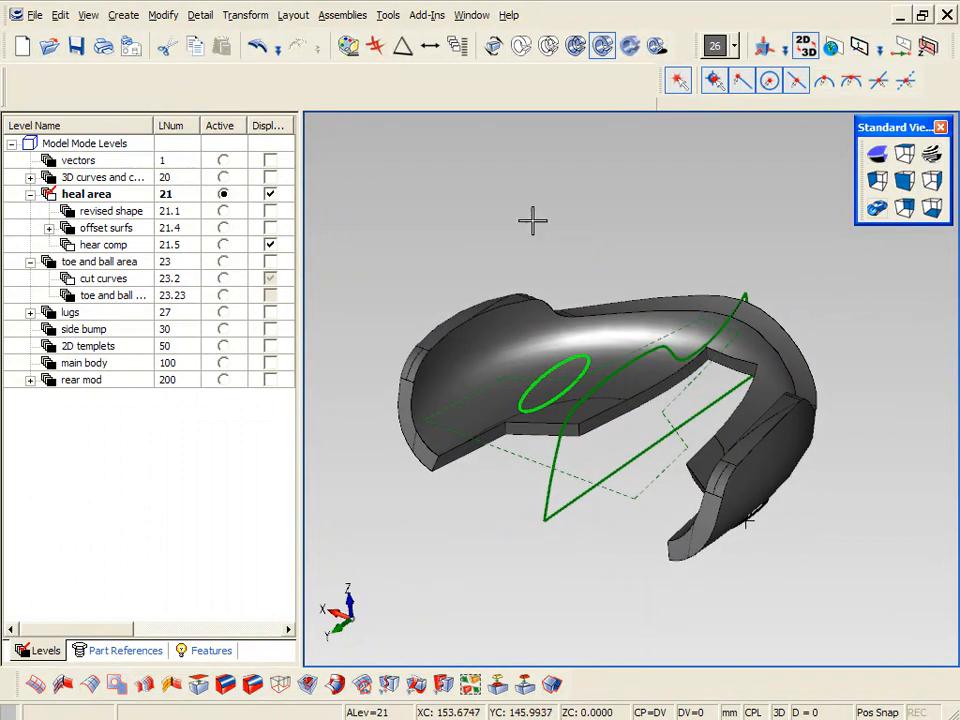
# Round the heel piece's outer edges with a radius 1 constant edge blend.
pyautogui.click(225, 685)
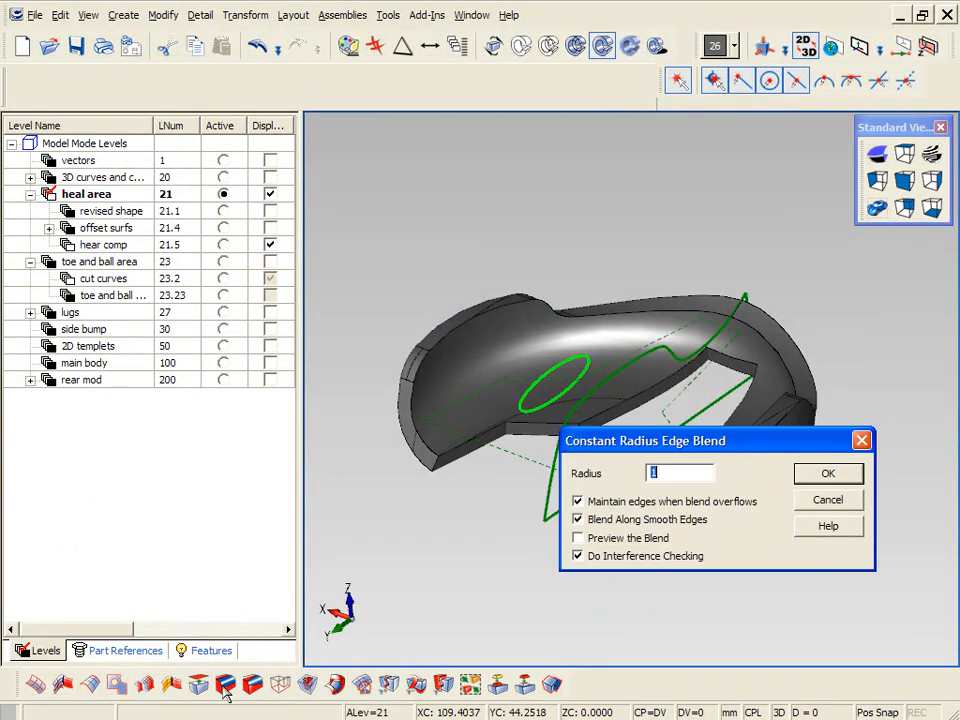
pyautogui.click(828, 473)
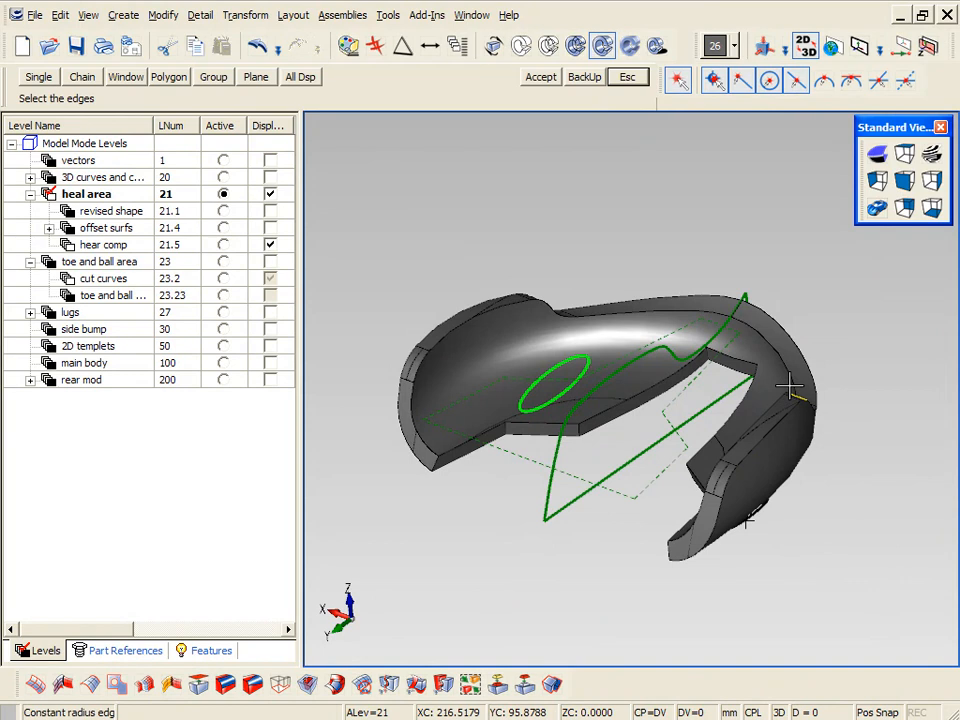
pyautogui.click(785, 385)
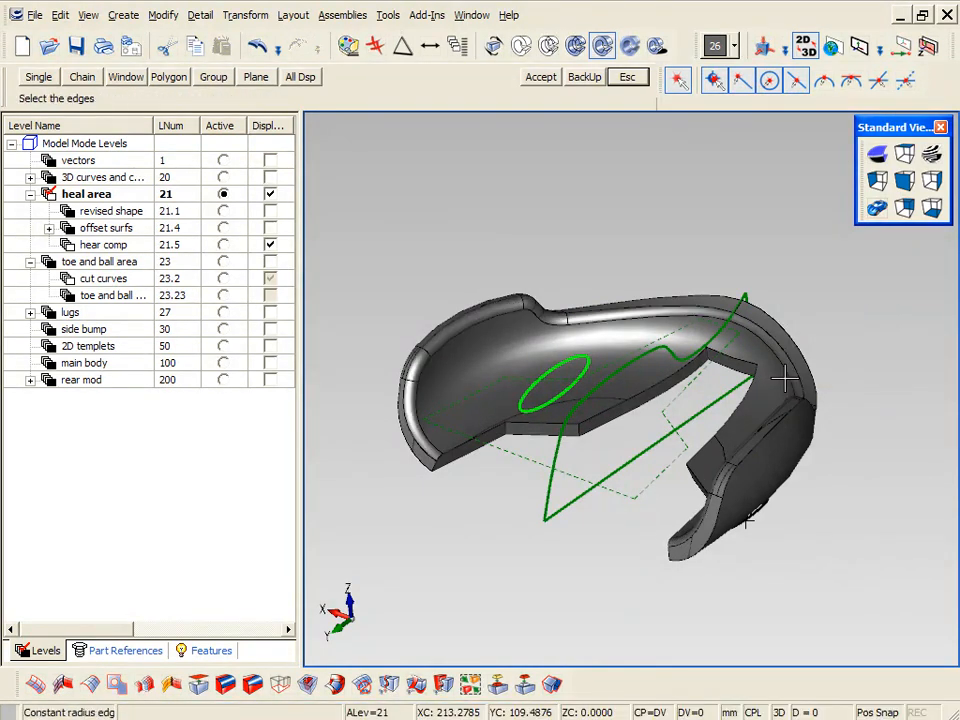
pyautogui.click(876, 181)
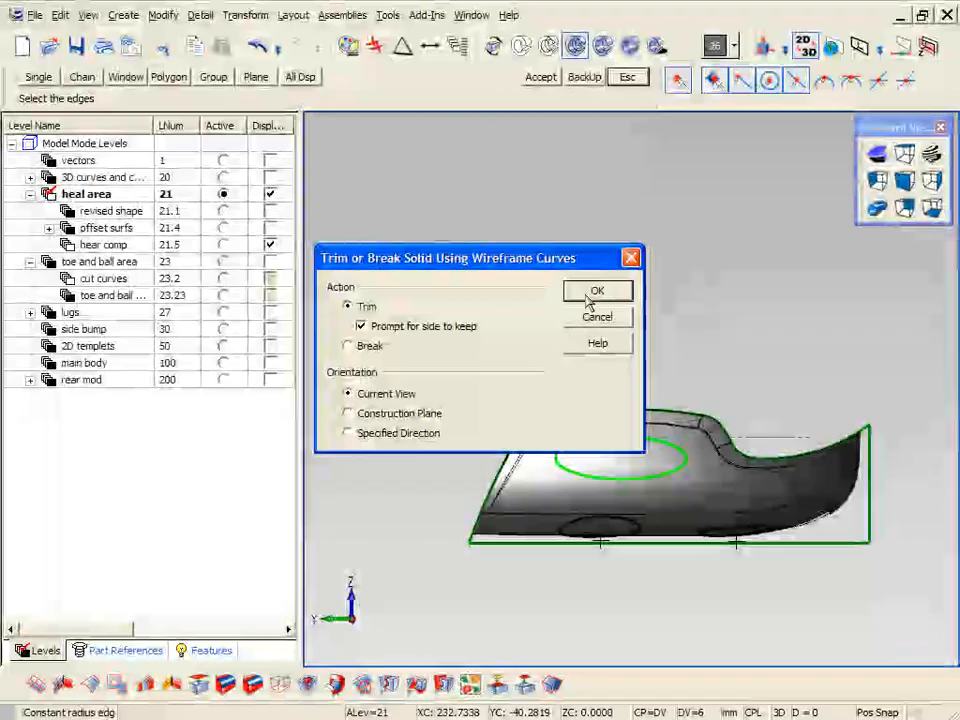
# Trim an oval opening through the heel piece with the ellipse, then hide hear comp.
pyautogui.click(597, 290)
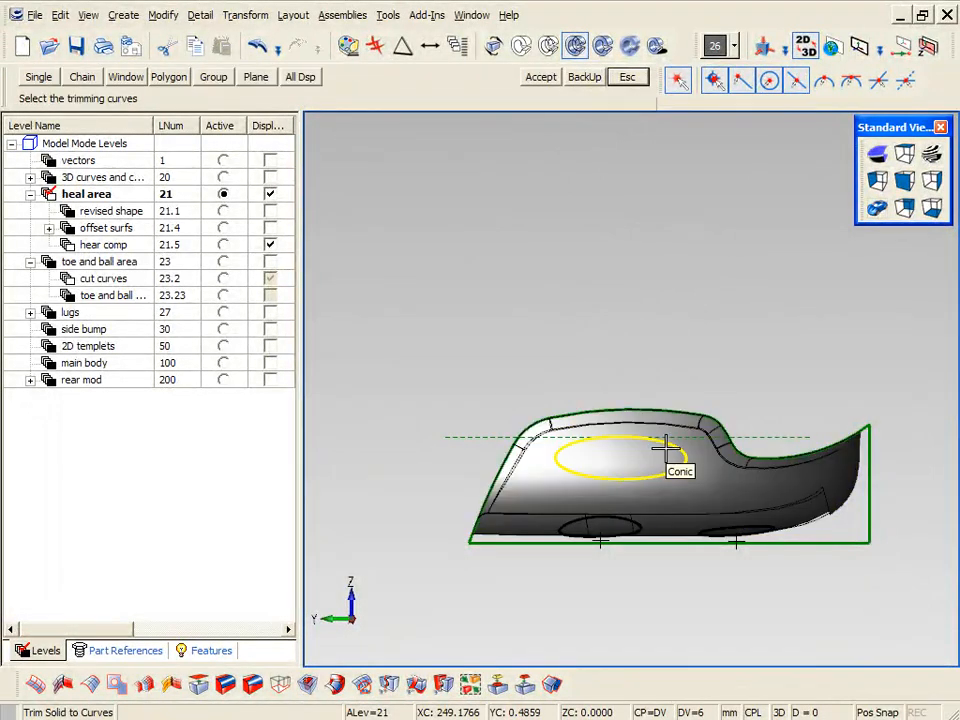
pyautogui.click(665, 447)
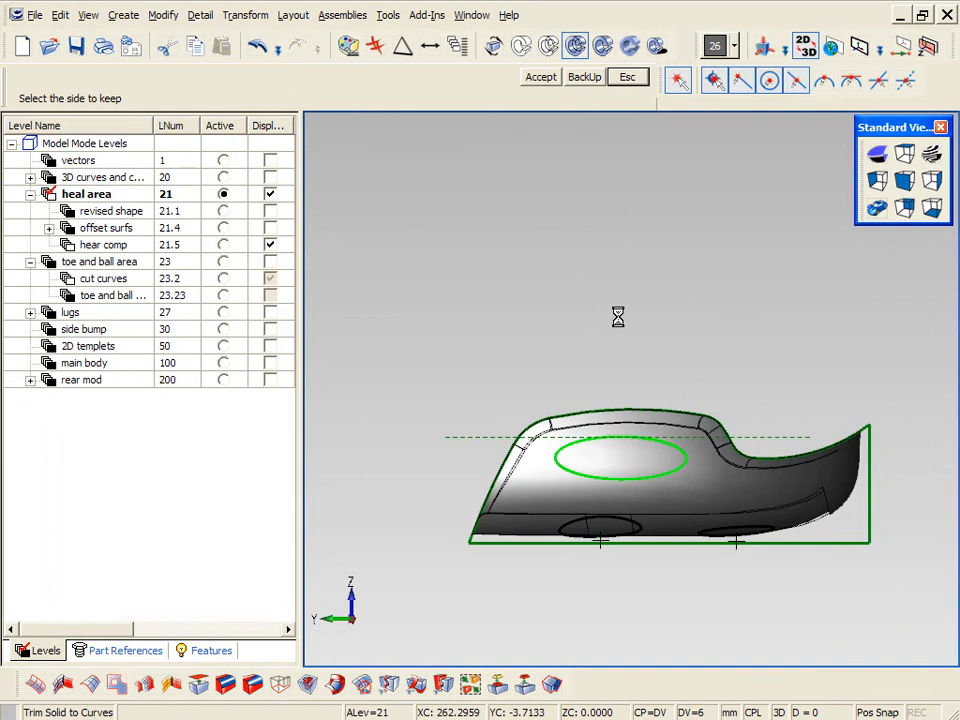
pyautogui.click(540, 77)
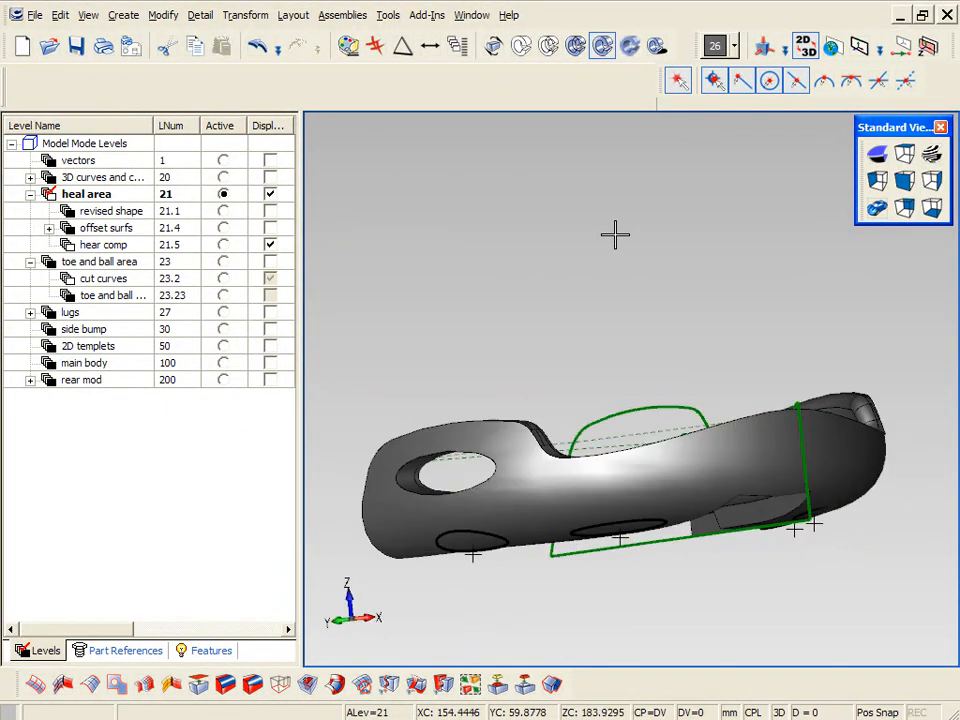
pyautogui.moveTo(615, 450); pyautogui.dragTo(615, 350)
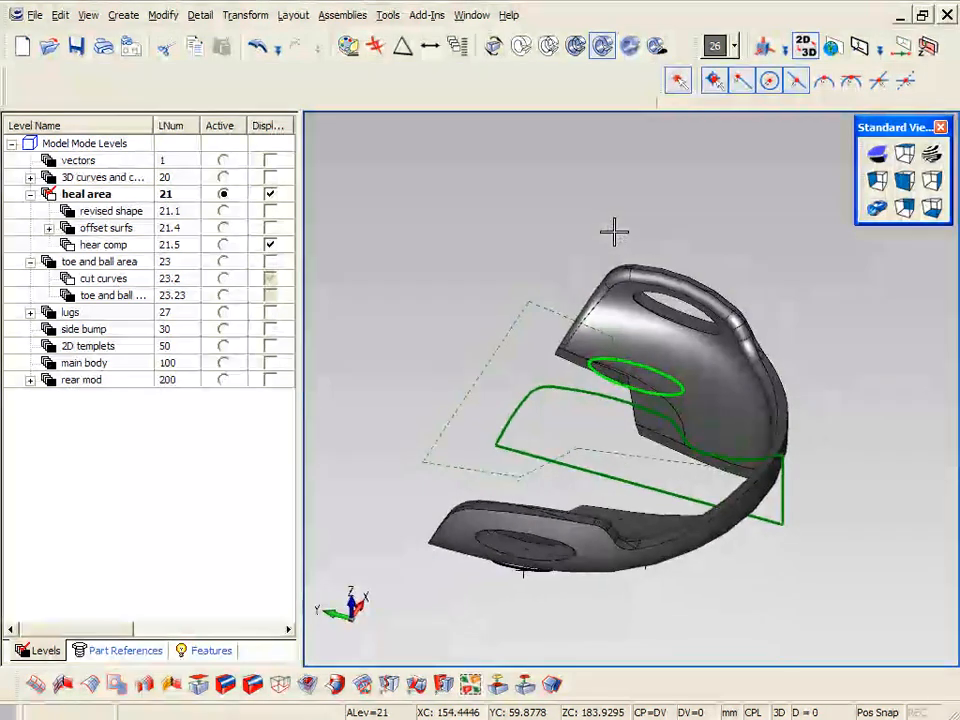
pyautogui.moveTo(615, 400); pyautogui.dragTo(640, 480)
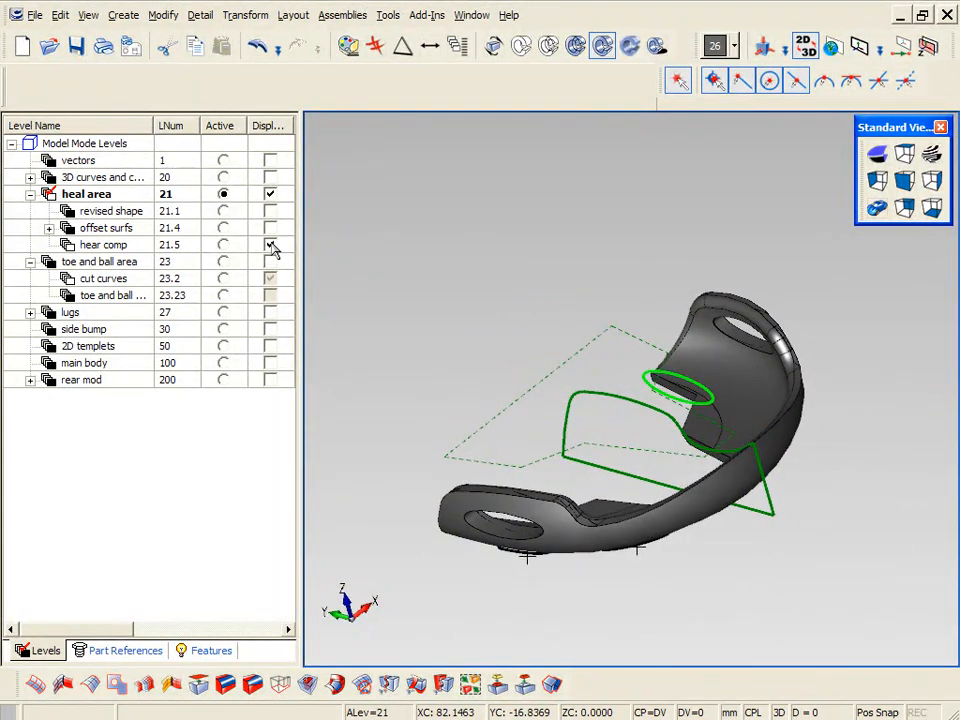
pyautogui.click(103, 244)
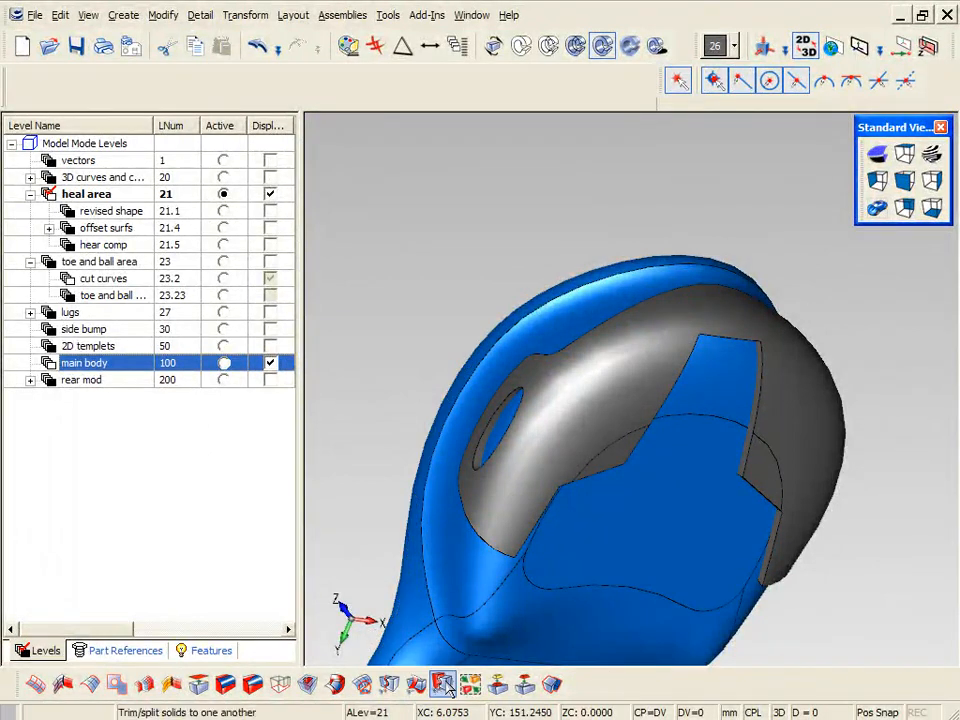
# Trim the heel piece against the blue main body and redisplay the hear comp curves.
pyautogui.click(443, 684)
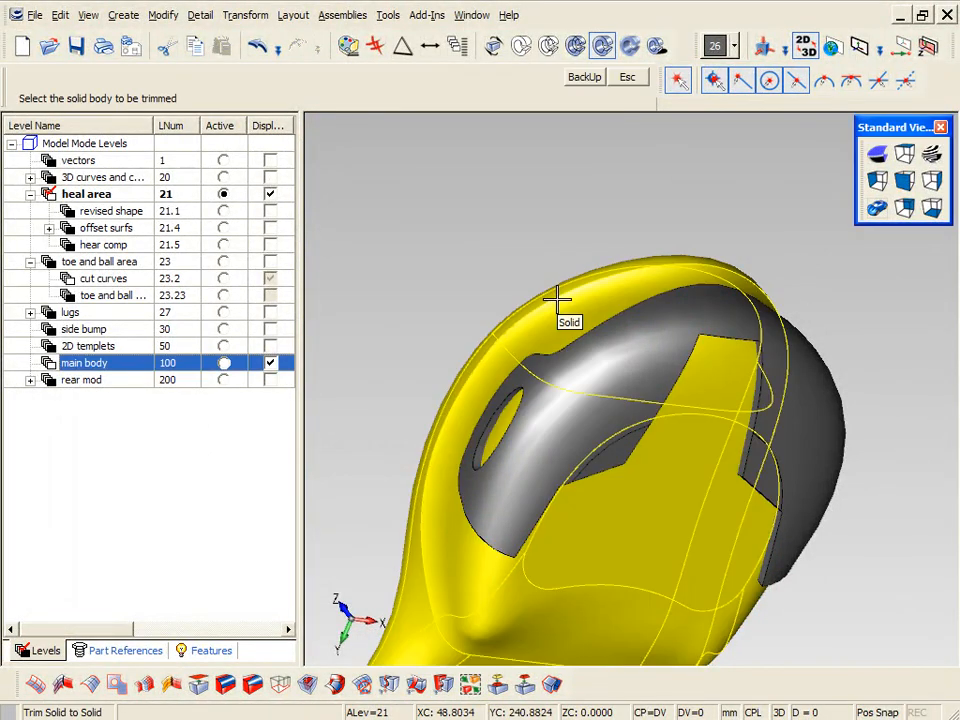
pyautogui.click(560, 300)
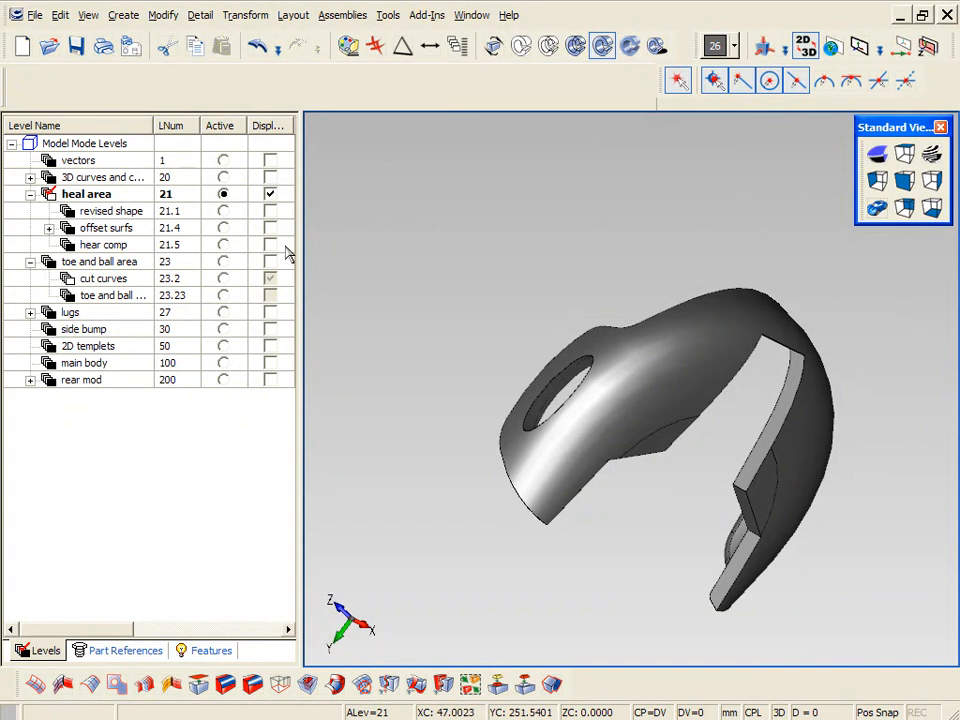
pyautogui.click(103, 244)
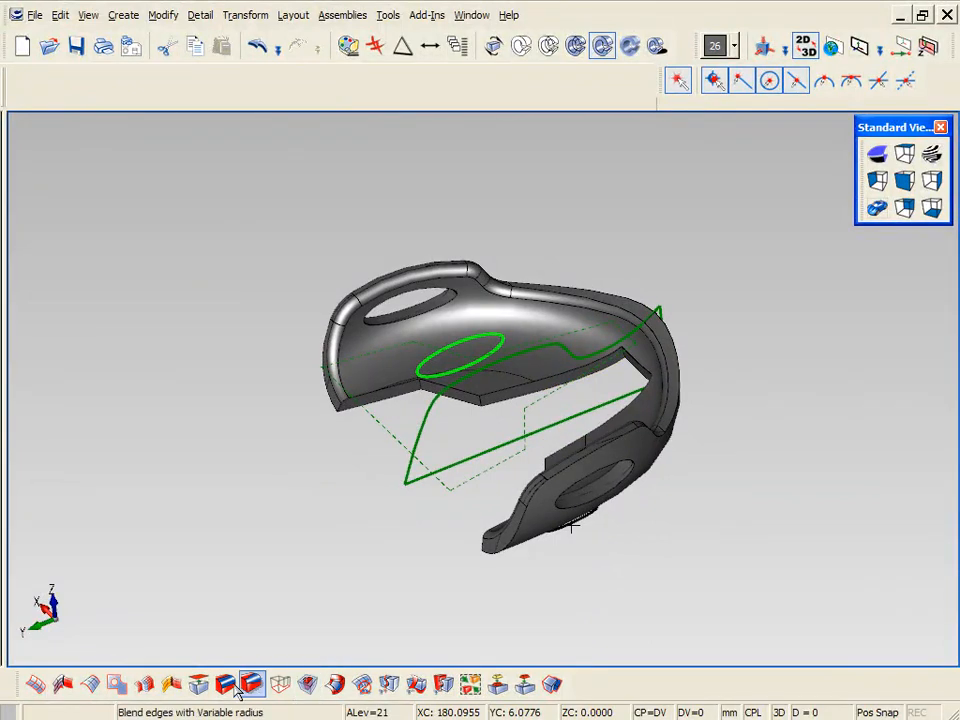
# Blend the edge of the heel piece's lower oval opening with radius 1.
pyautogui.click(252, 685)
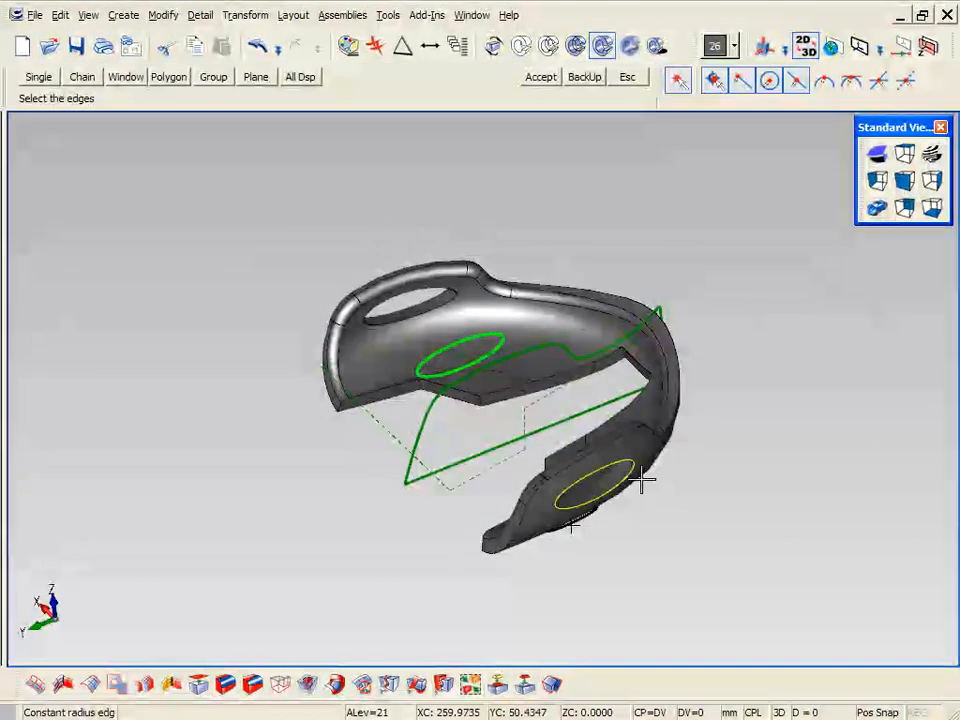
pyautogui.click(418, 298)
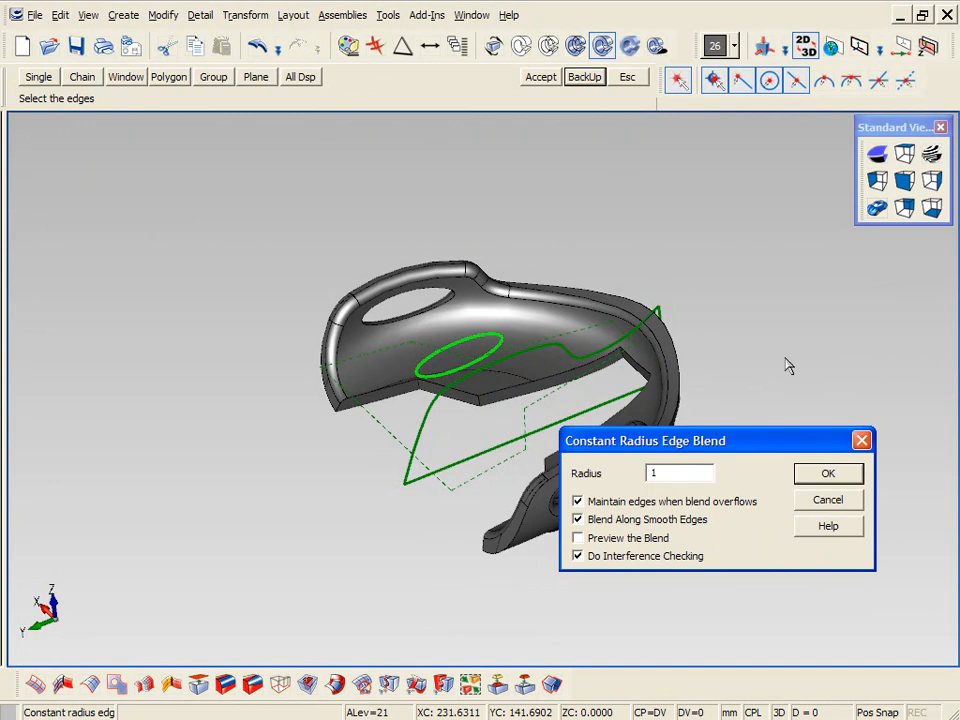
pyautogui.click(828, 473)
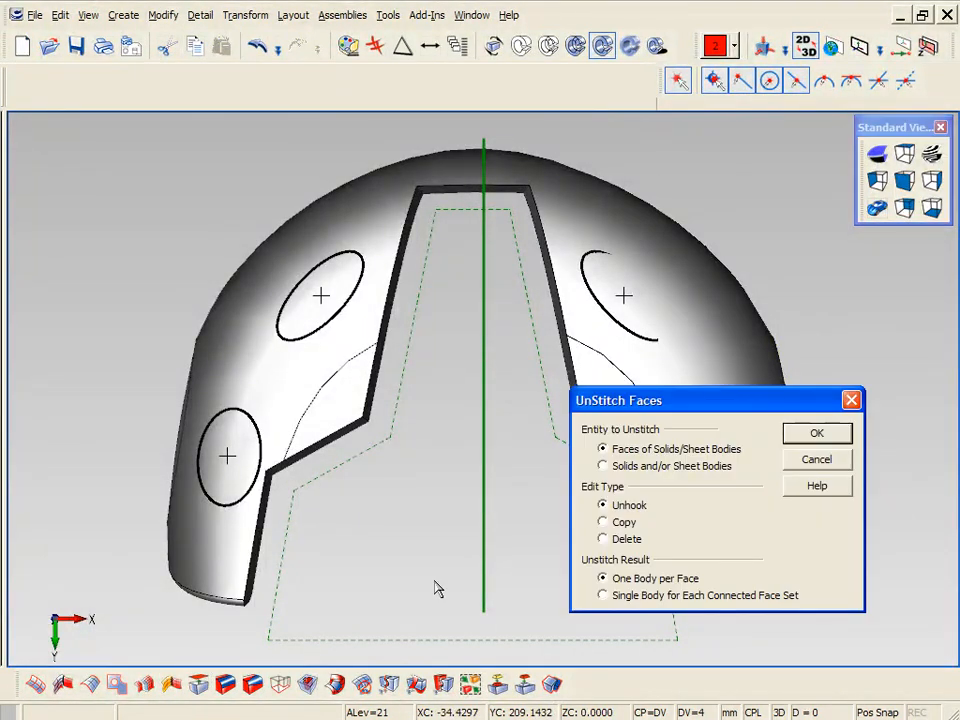
# Unstitch the domed face and remove the oval recess faces, leaving open oval holes.
pyautogui.click(816, 432)
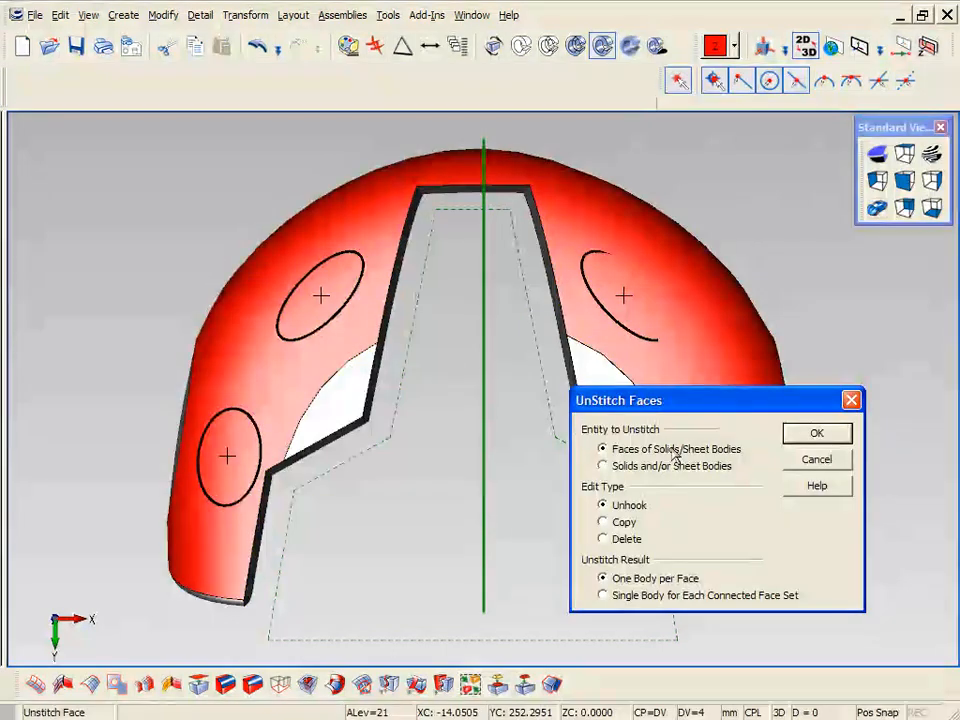
pyautogui.click(817, 432)
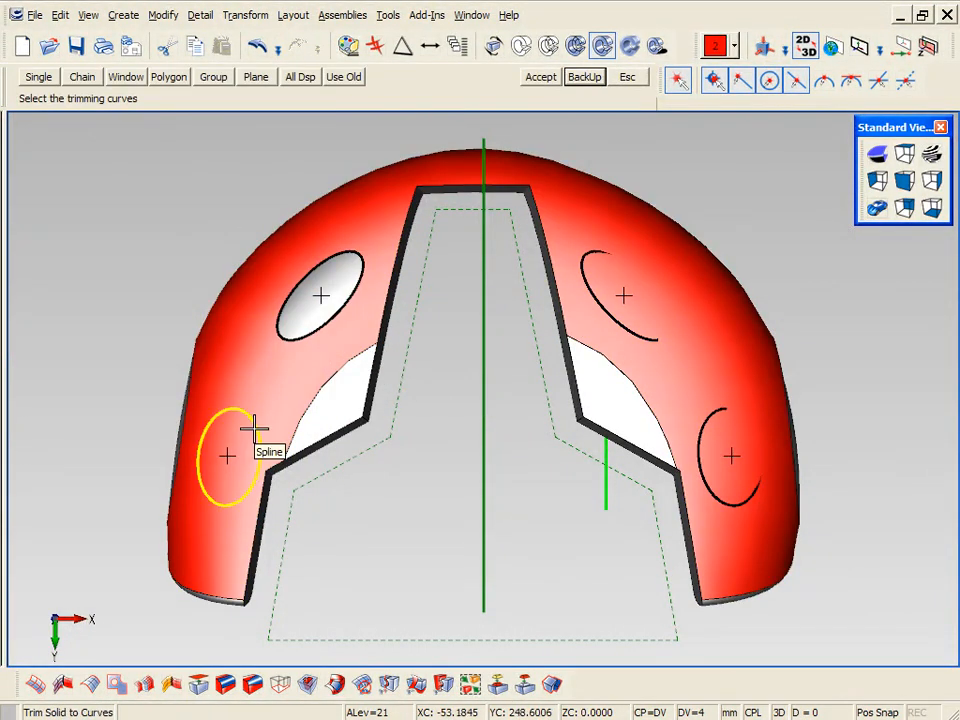
pyautogui.click(540, 76)
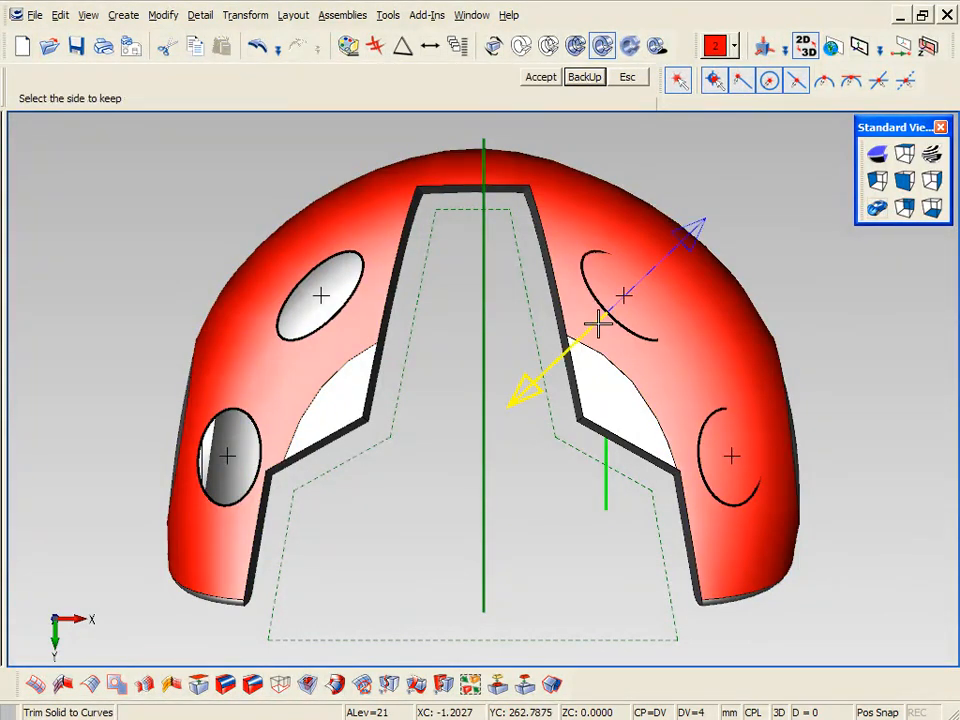
pyautogui.click(540, 77)
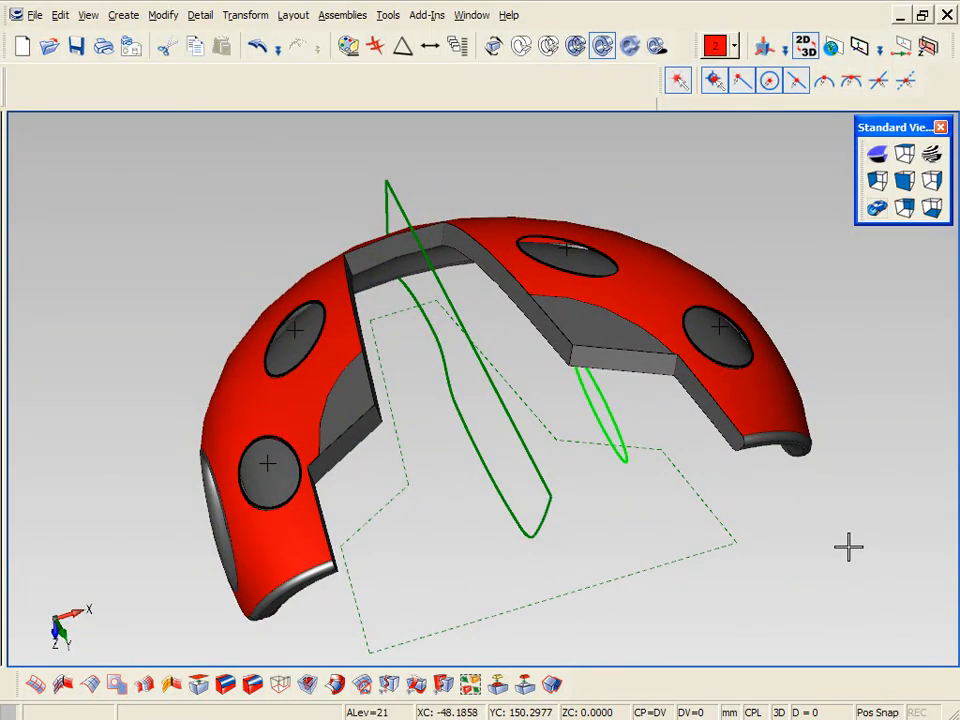
pyautogui.click(595, 262)
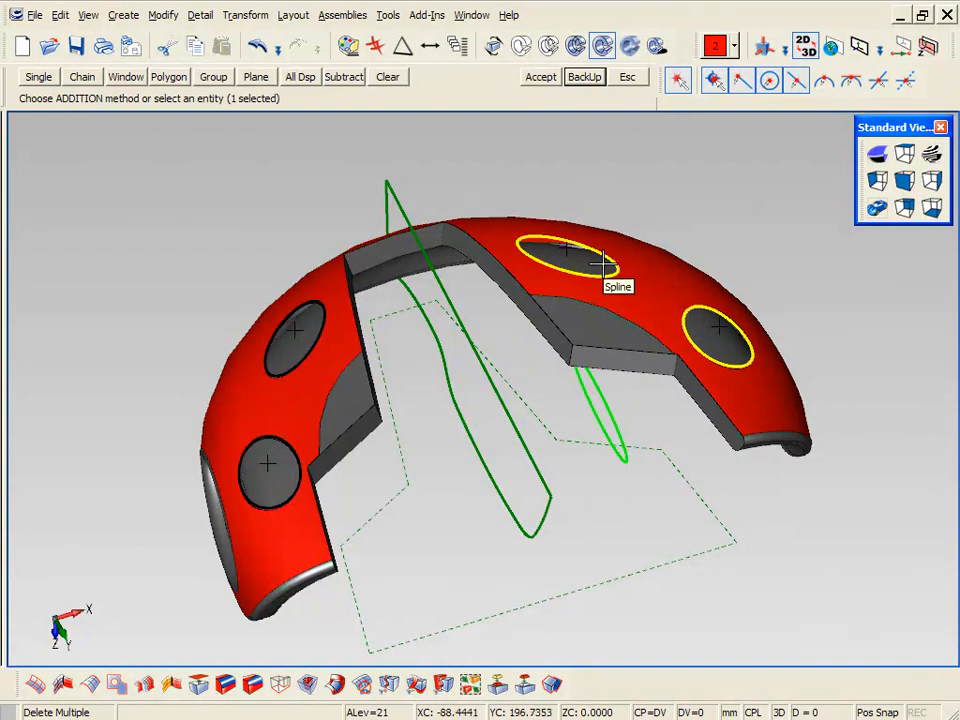
pyautogui.click(268, 465)
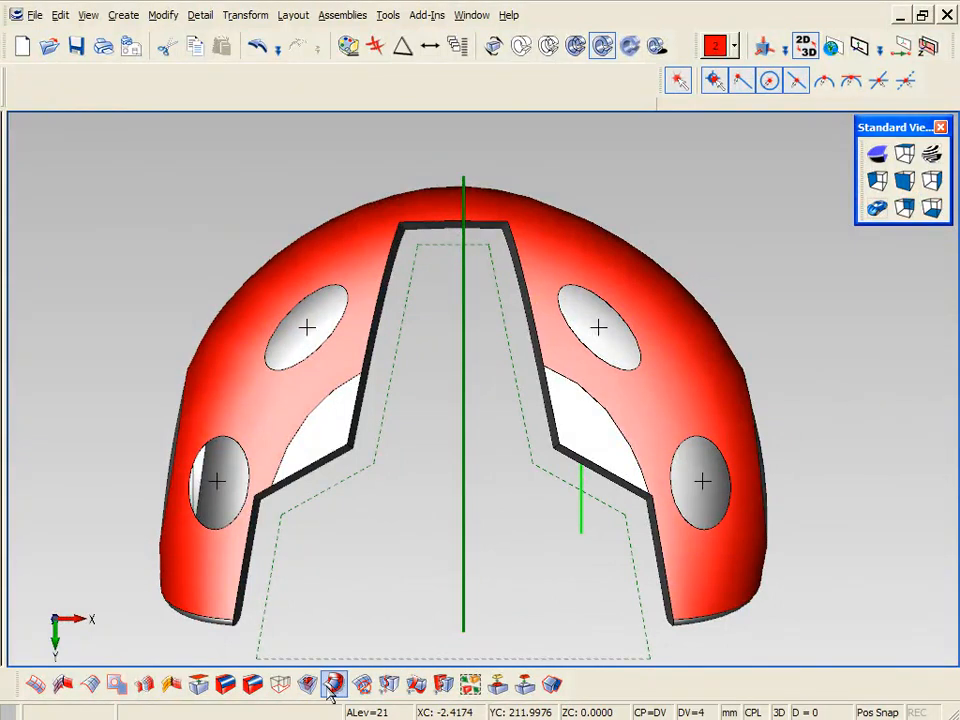
# Cap the lower-left and lower-right oval holes with point-guided cover surfaces.
pyautogui.click(334, 684)
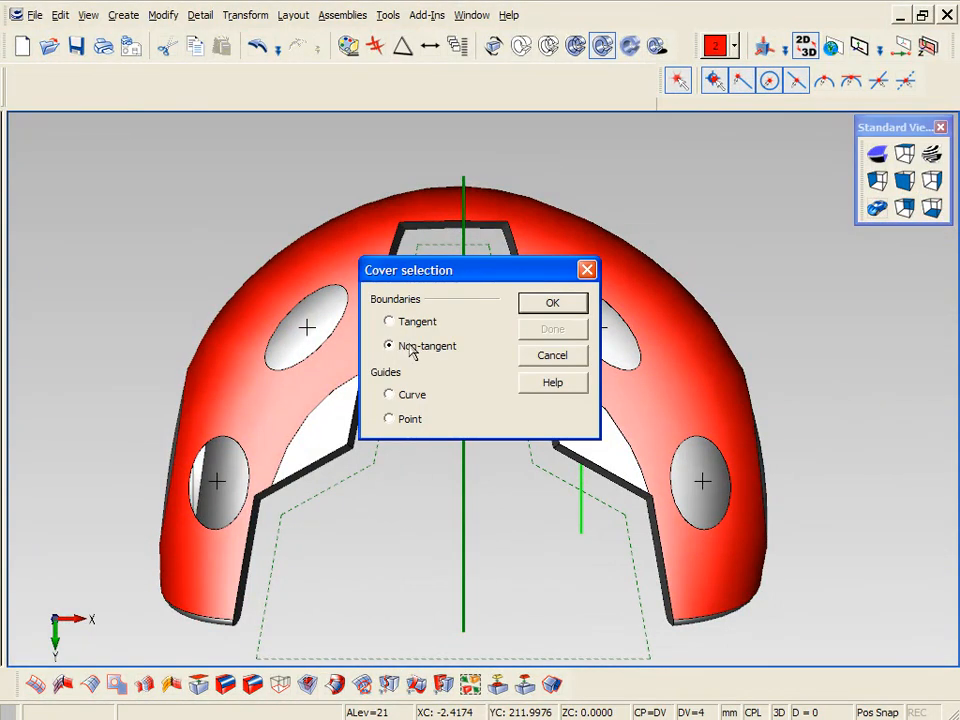
pyautogui.click(552, 302)
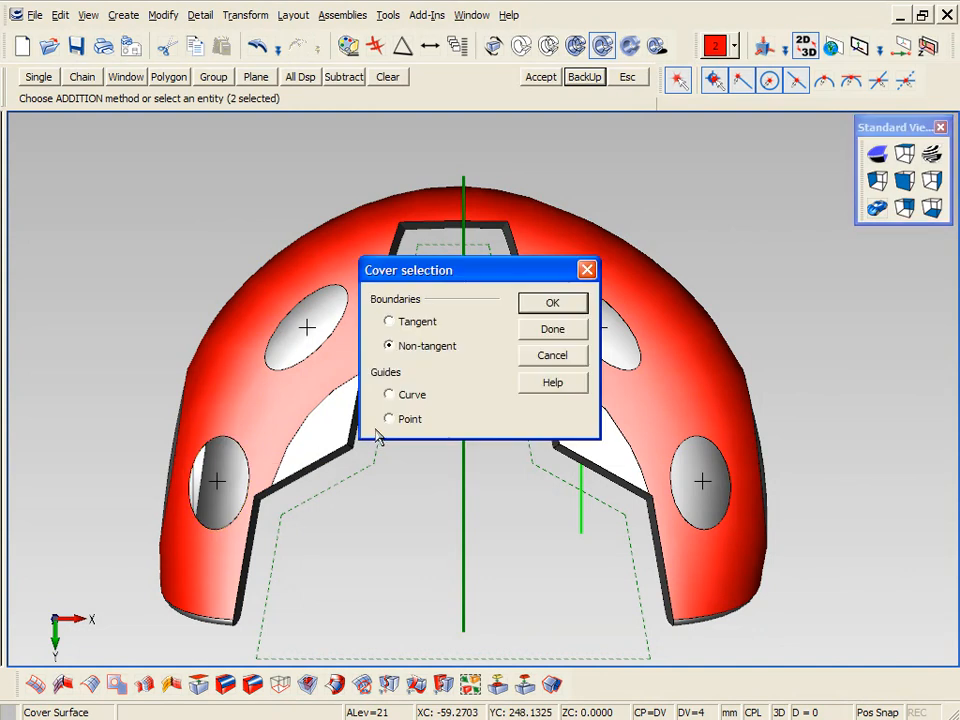
pyautogui.click(552, 302)
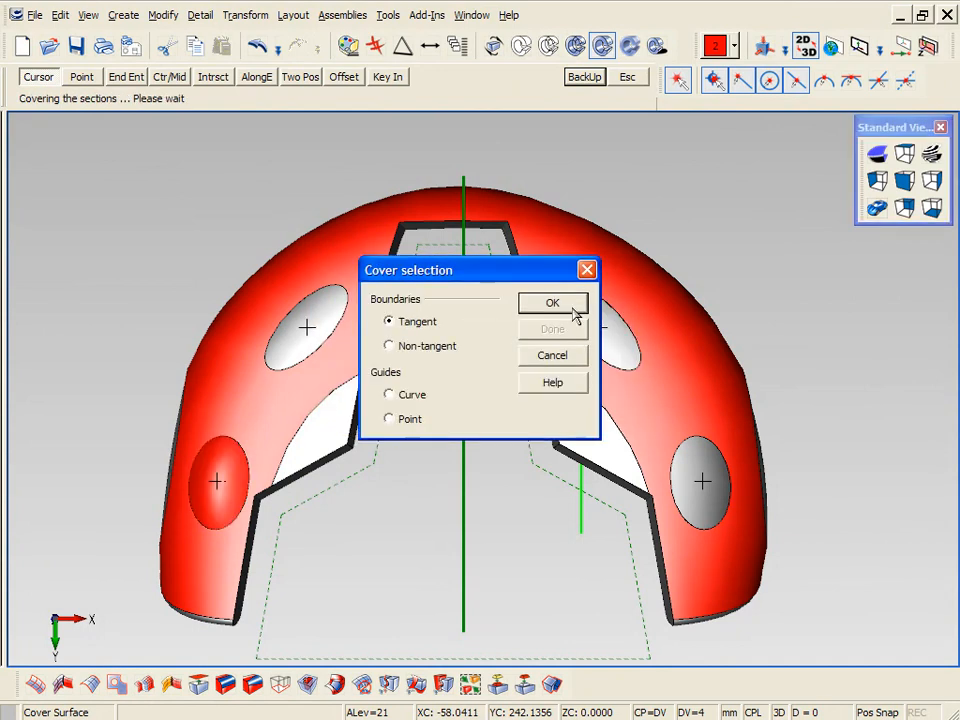
pyautogui.click(552, 303)
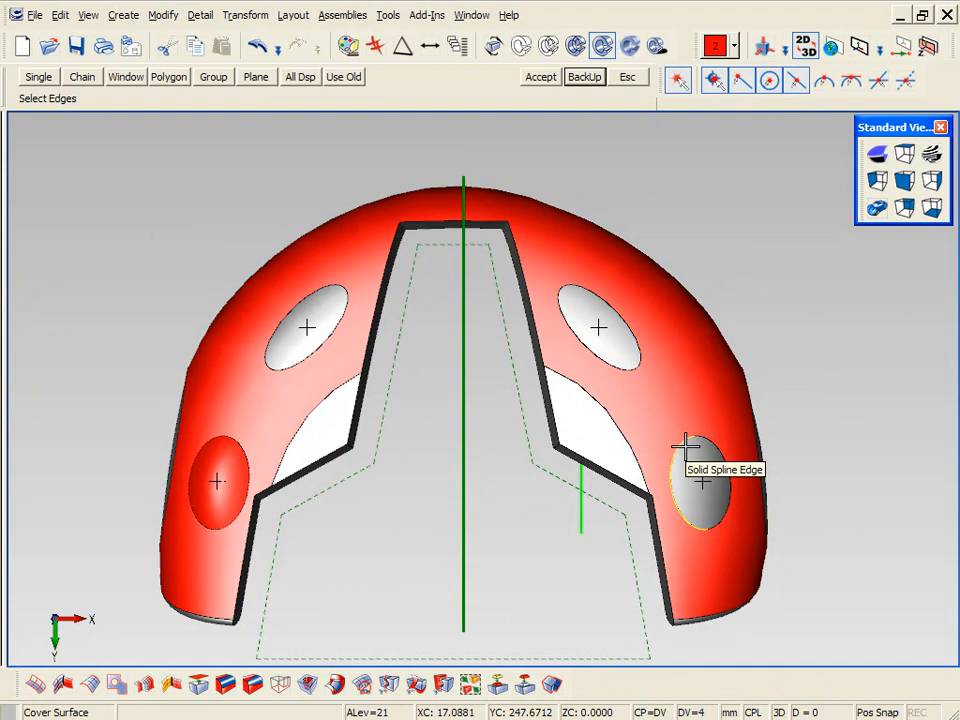
pyautogui.click(700, 480)
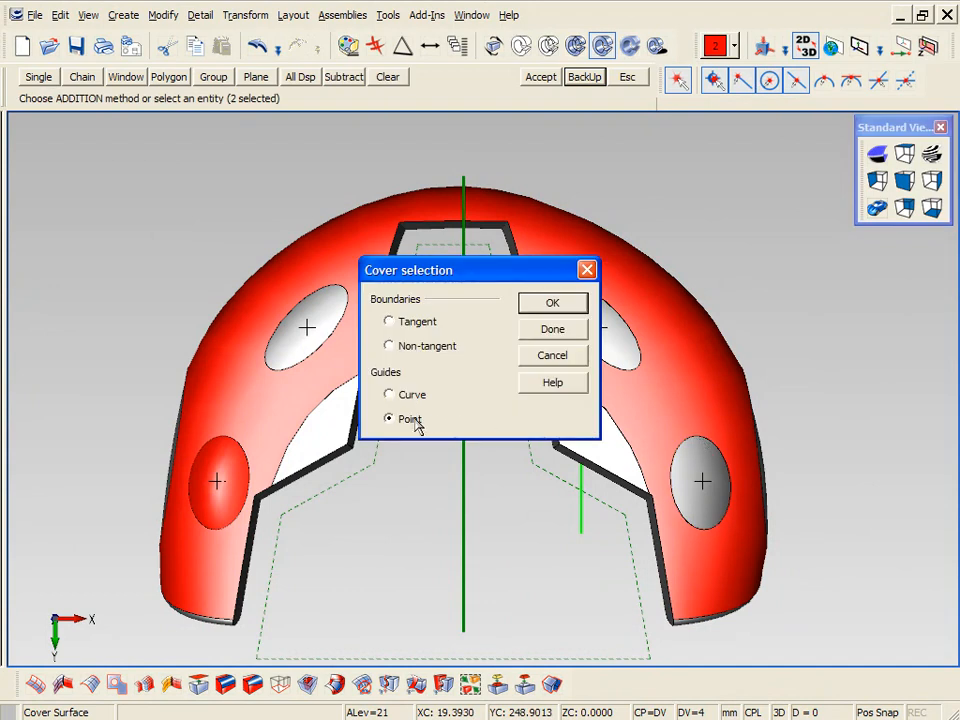
pyautogui.click(389, 418)
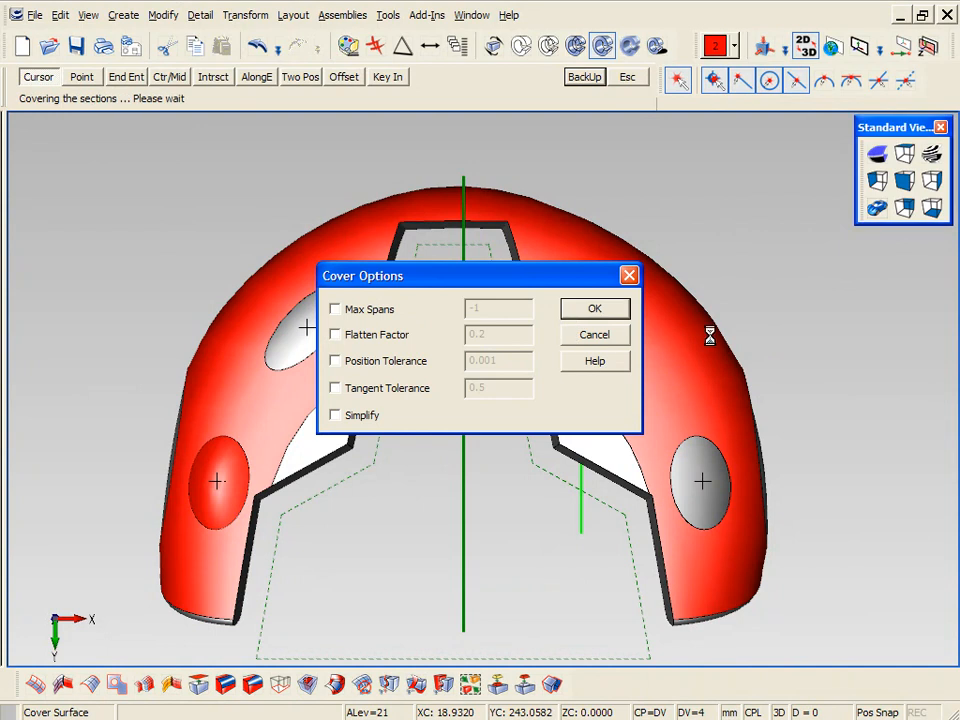
pyautogui.click(594, 308)
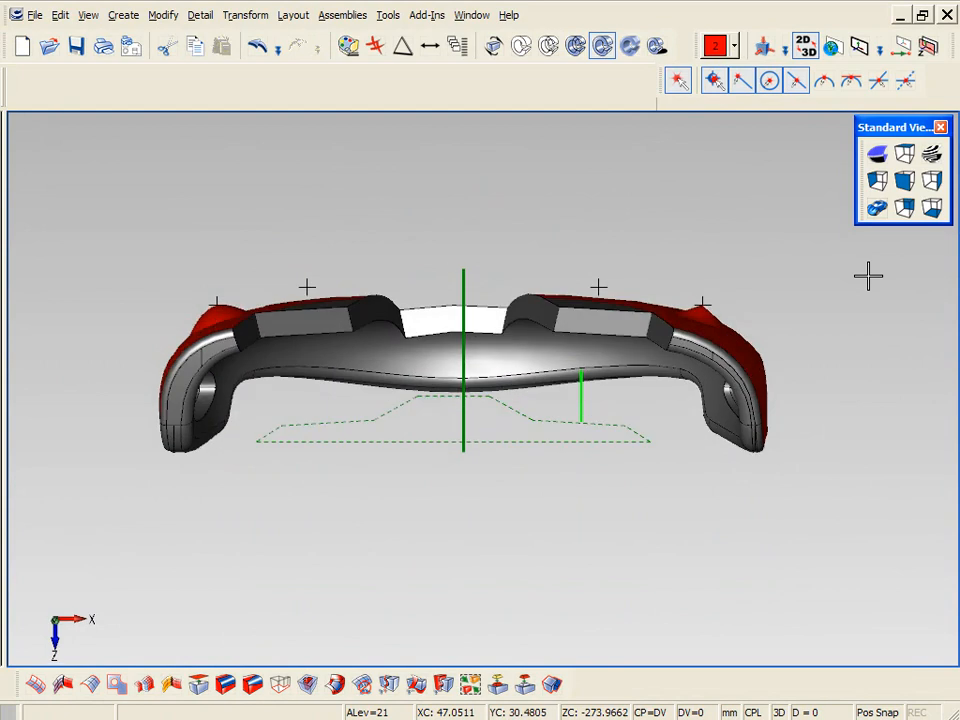
# Cap the remaining upper oval openings with cover surfaces, accepting default cover options.
pyautogui.click(930, 208)
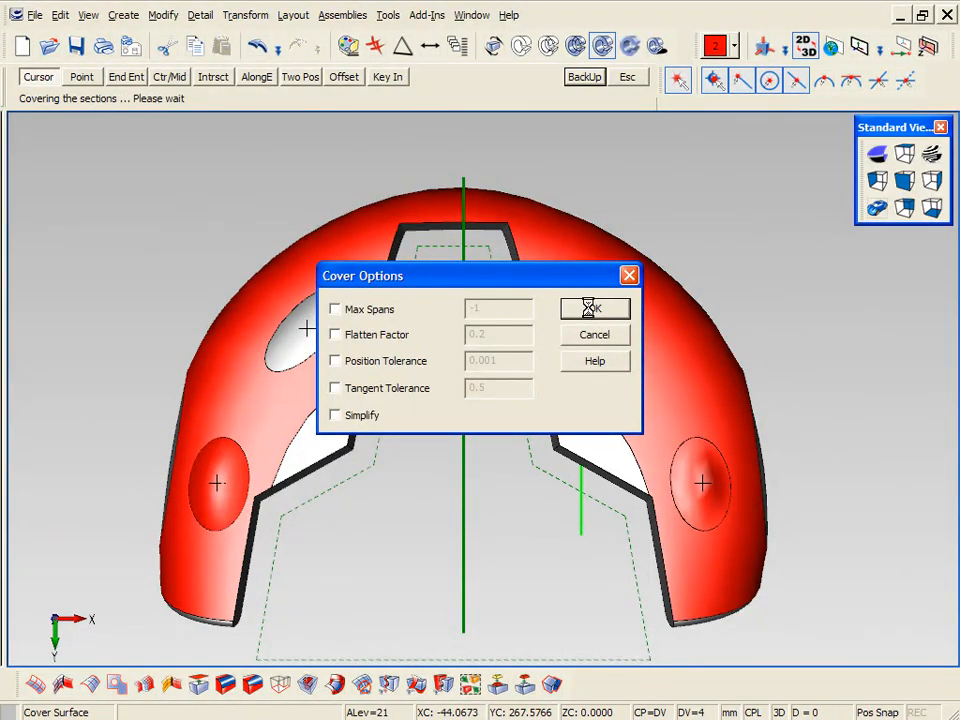
pyautogui.click(594, 308)
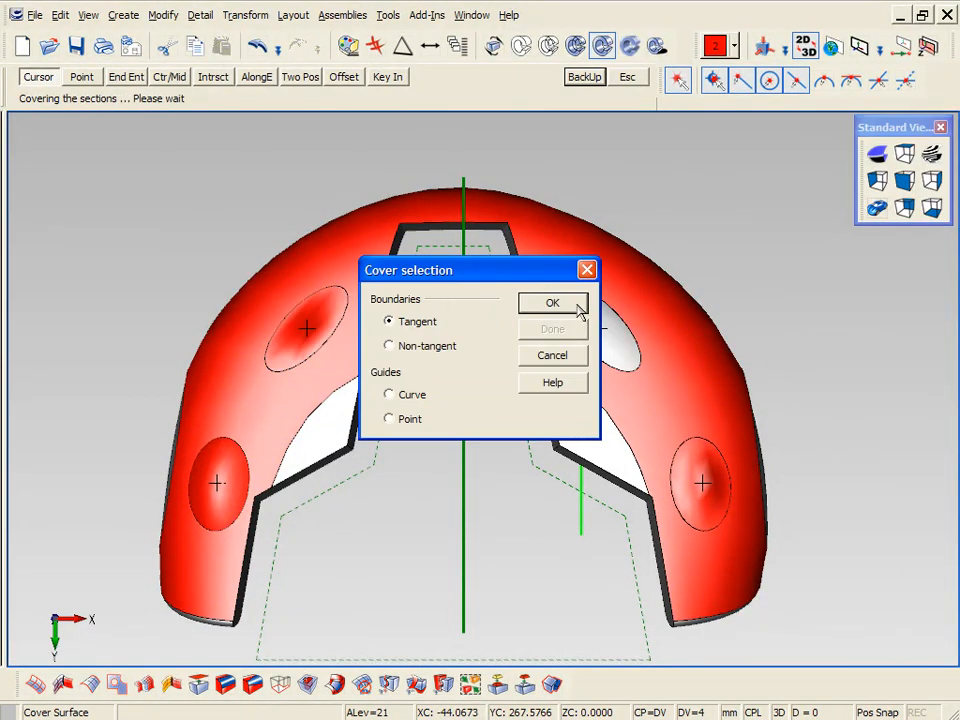
pyautogui.click(552, 303)
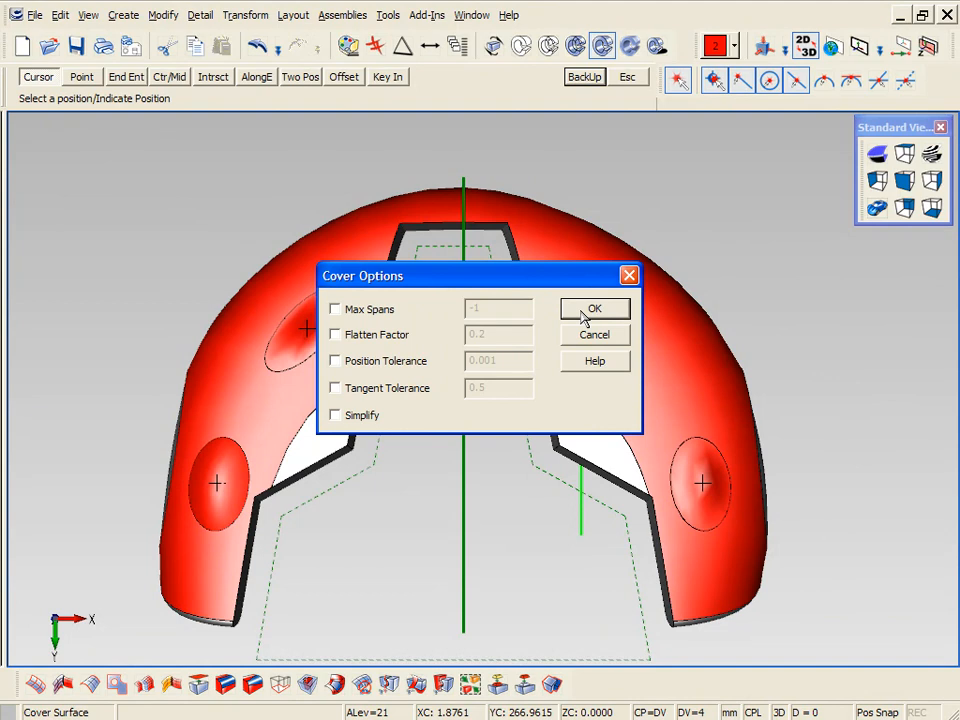
pyautogui.click(595, 308)
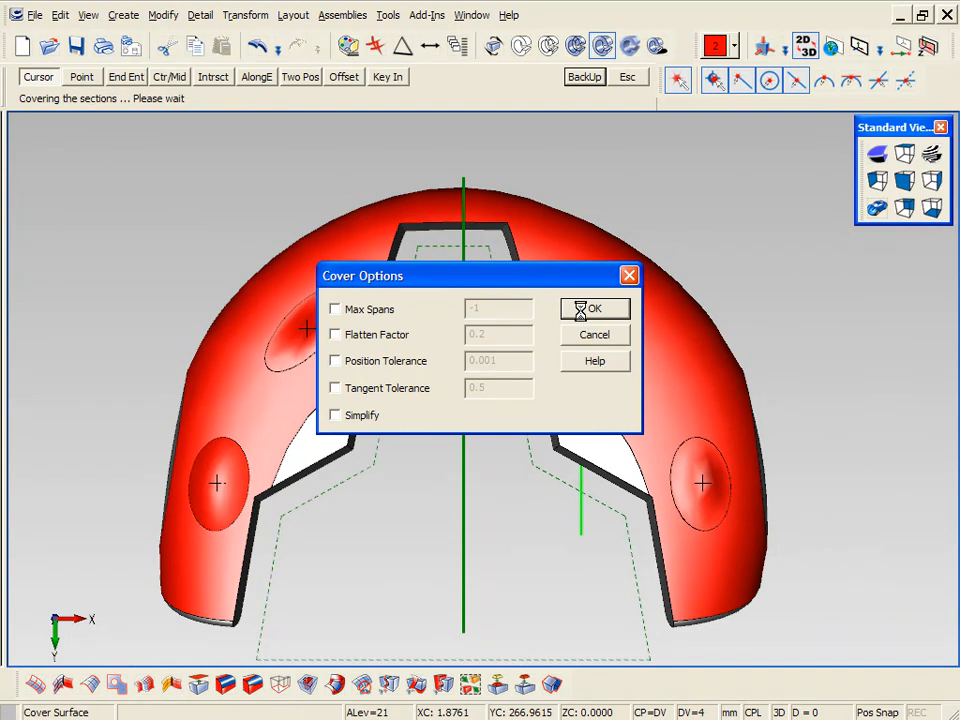
pyautogui.click(594, 308)
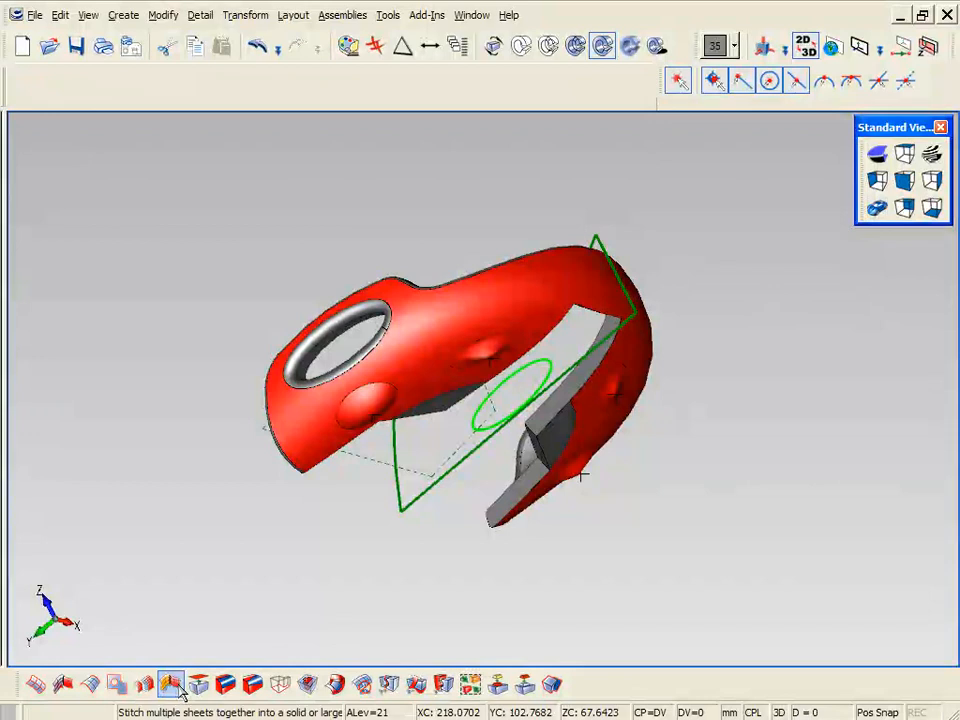
# Stitch the six heel-piece sheets into one closed solid.
pyautogui.click(170, 684)
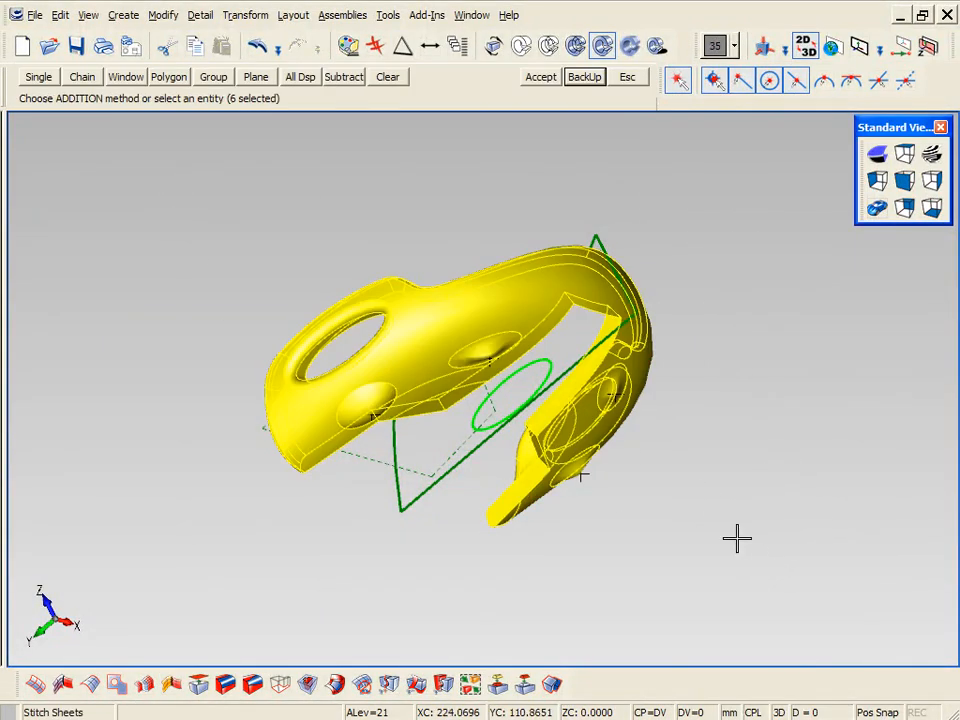
pyautogui.click(540, 76)
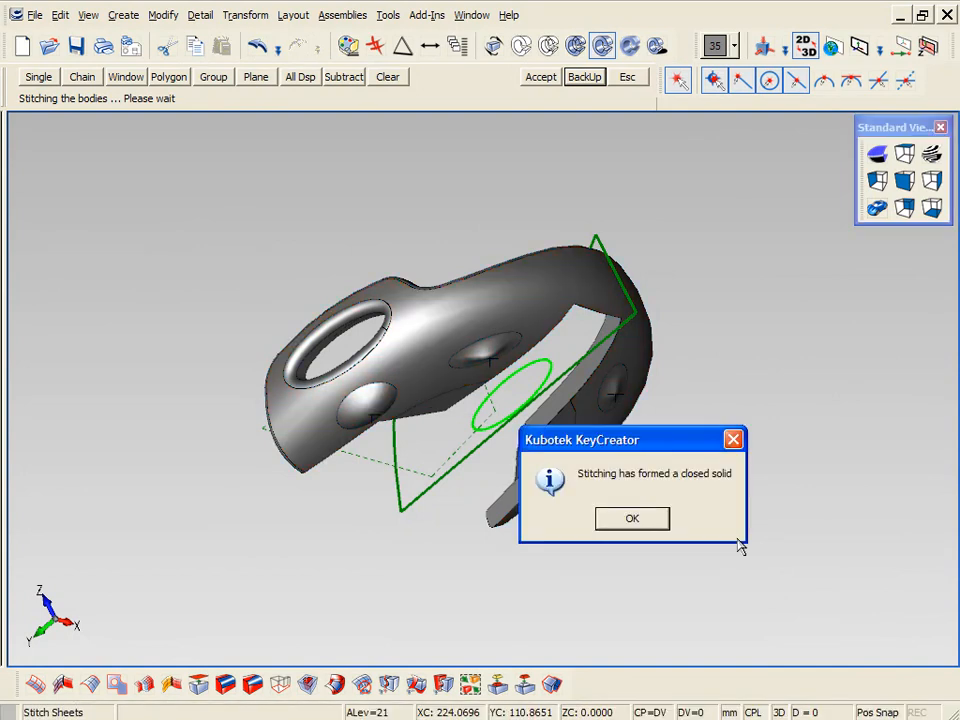
pyautogui.click(632, 518)
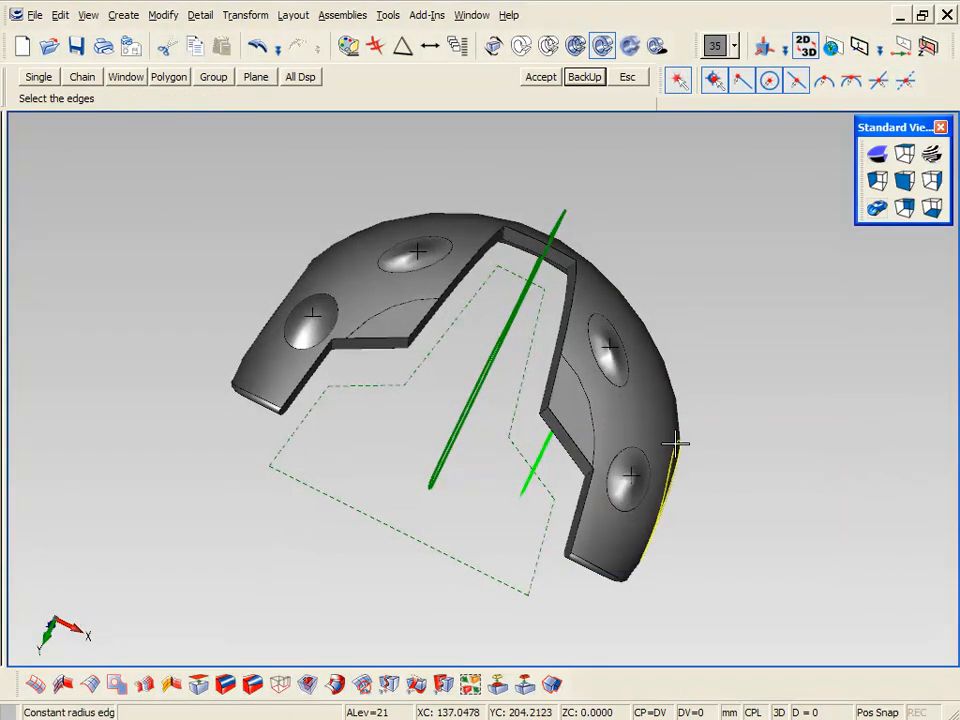
# Round the oval patch edges with a constant radius blend.
pyautogui.click(320, 330)
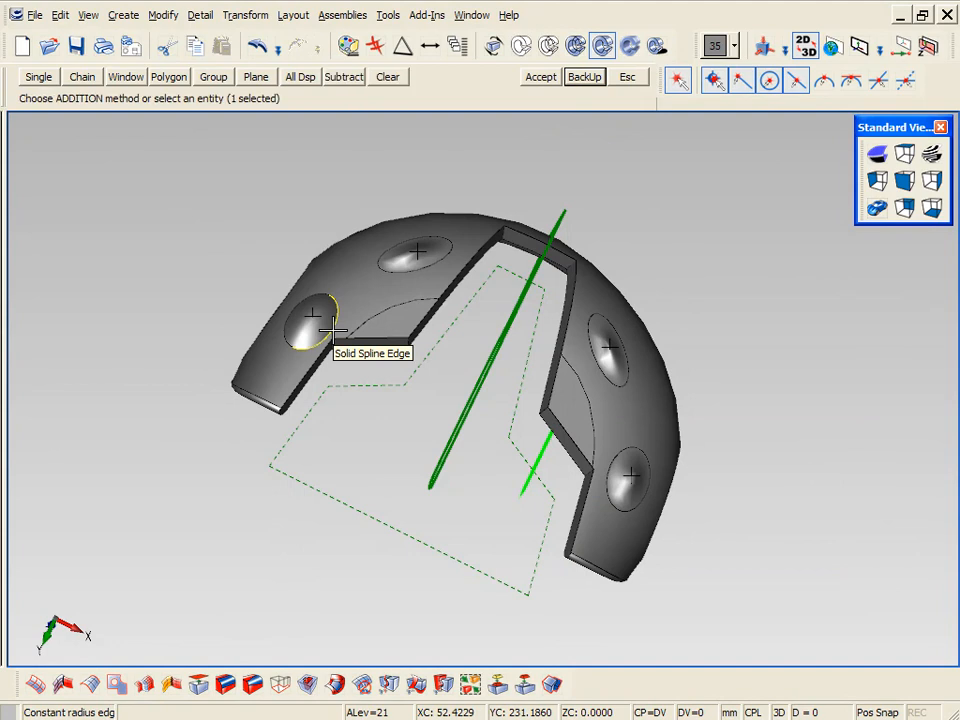
pyautogui.click(313, 330)
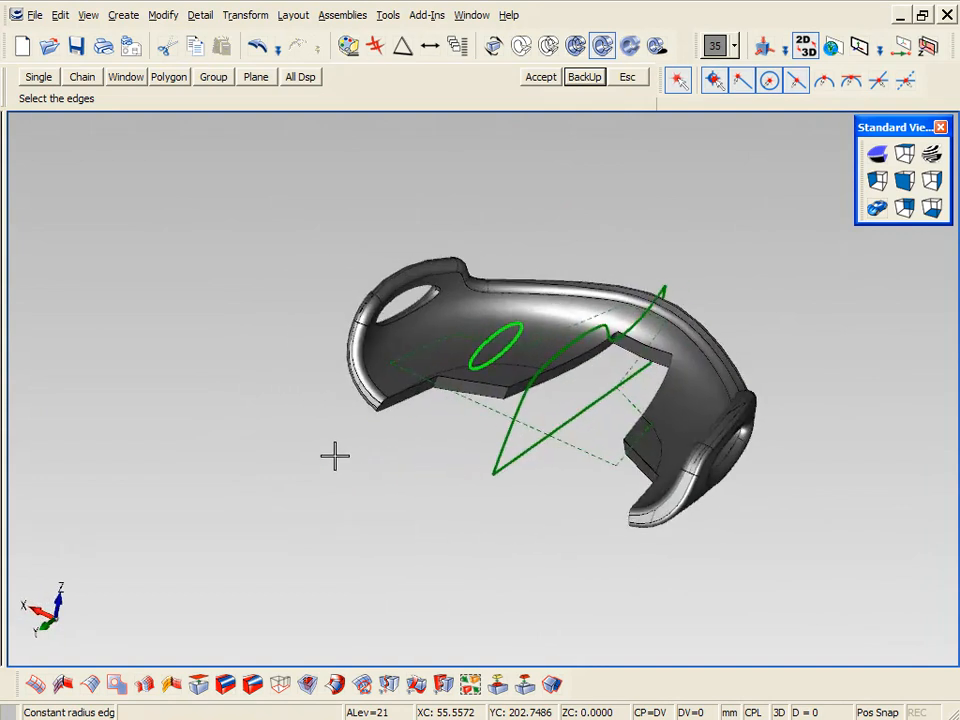
pyautogui.click(457, 46)
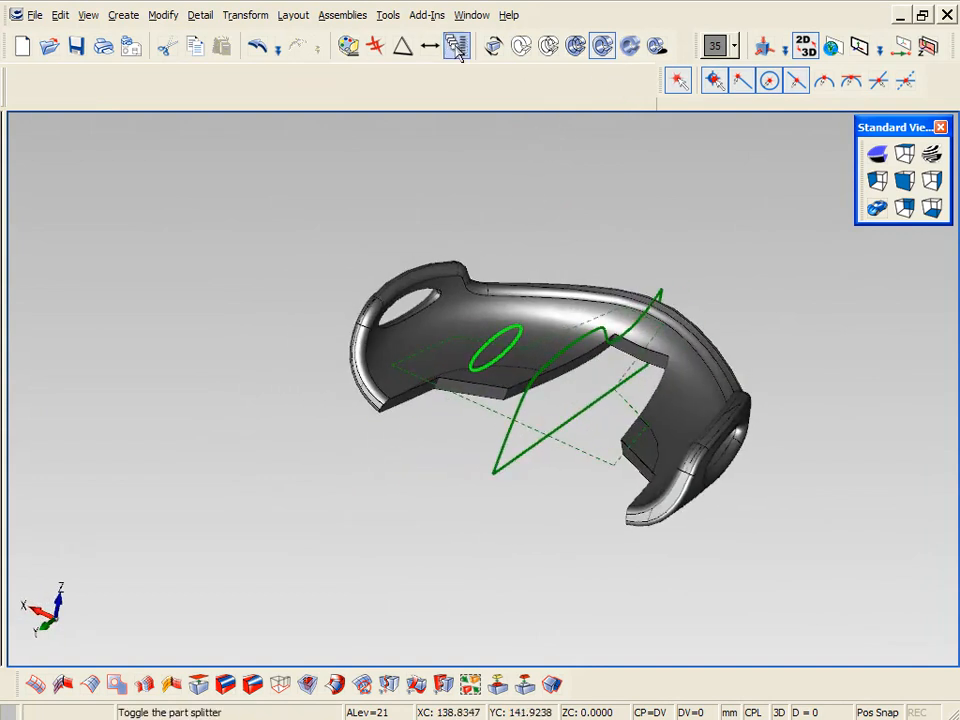
pyautogui.click(456, 46)
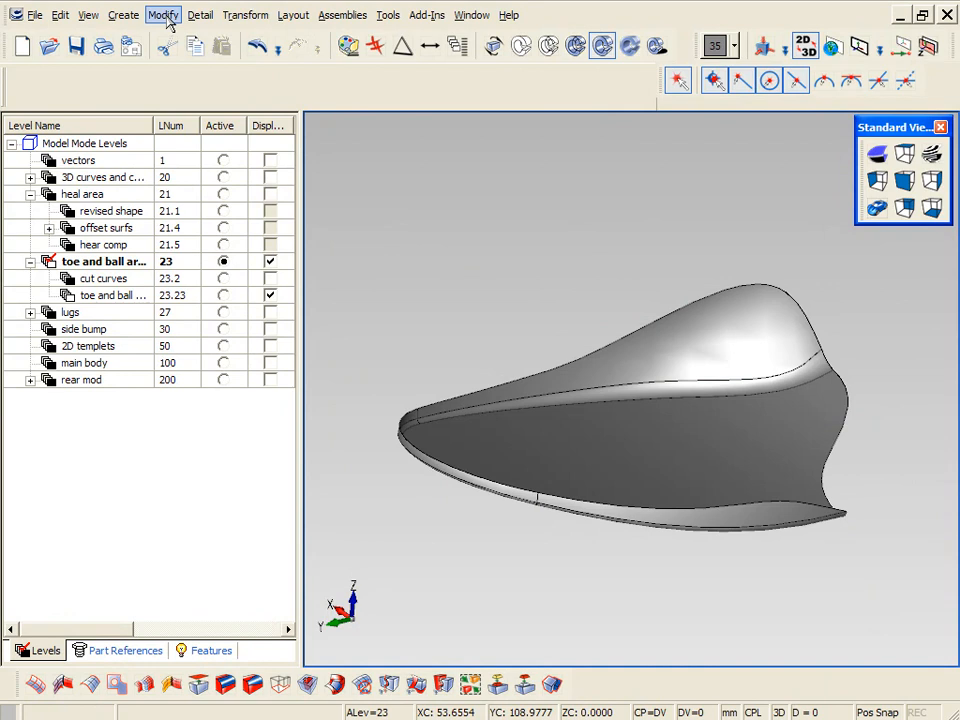
# Thicken the toe-and-ball outsole sheet with Thicken Sheet, then show the lugs level.
pyautogui.click(163, 14)
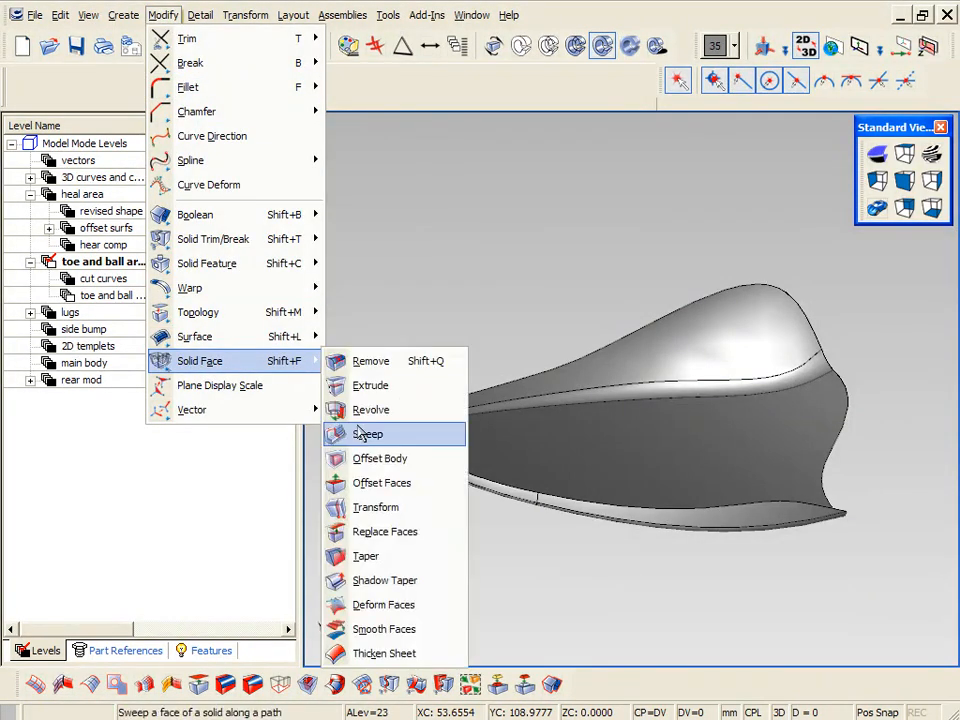
pyautogui.click(384, 653)
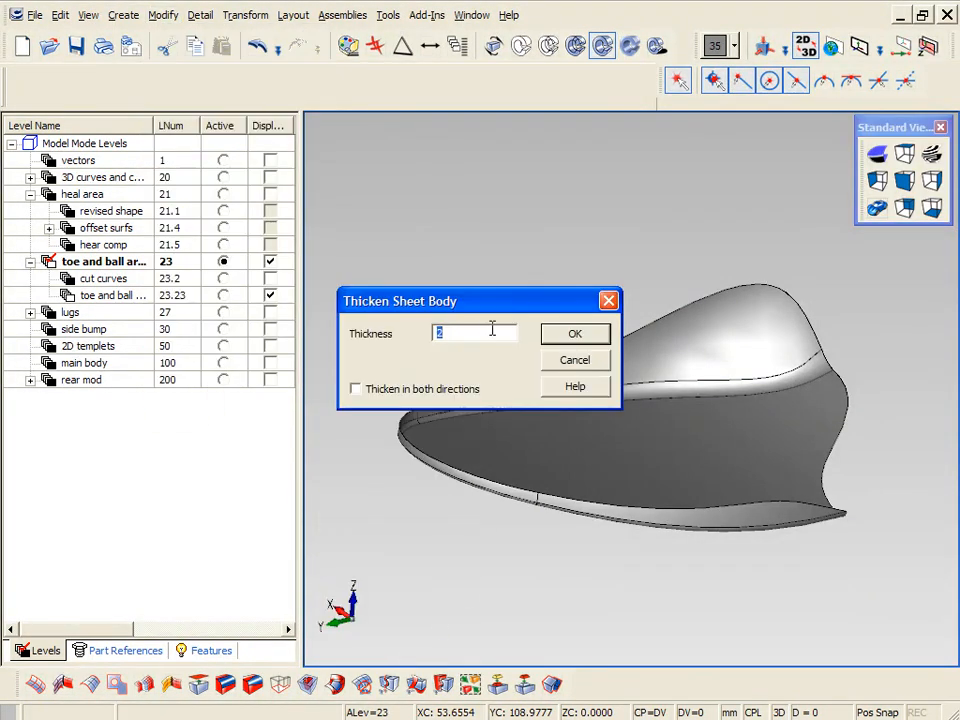
pyautogui.click(575, 333)
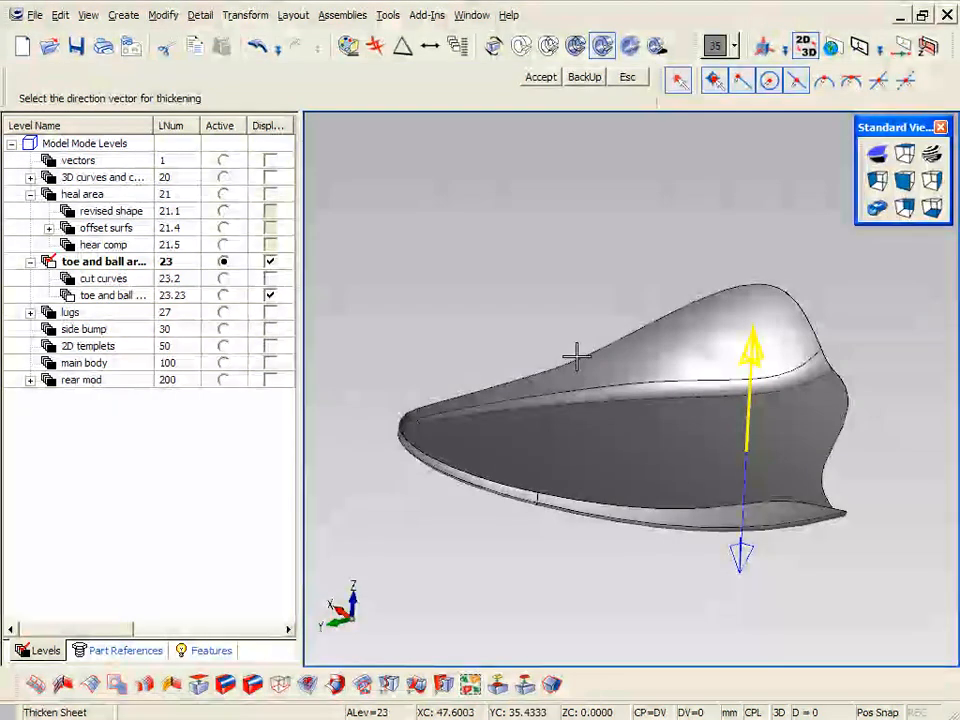
pyautogui.click(540, 77)
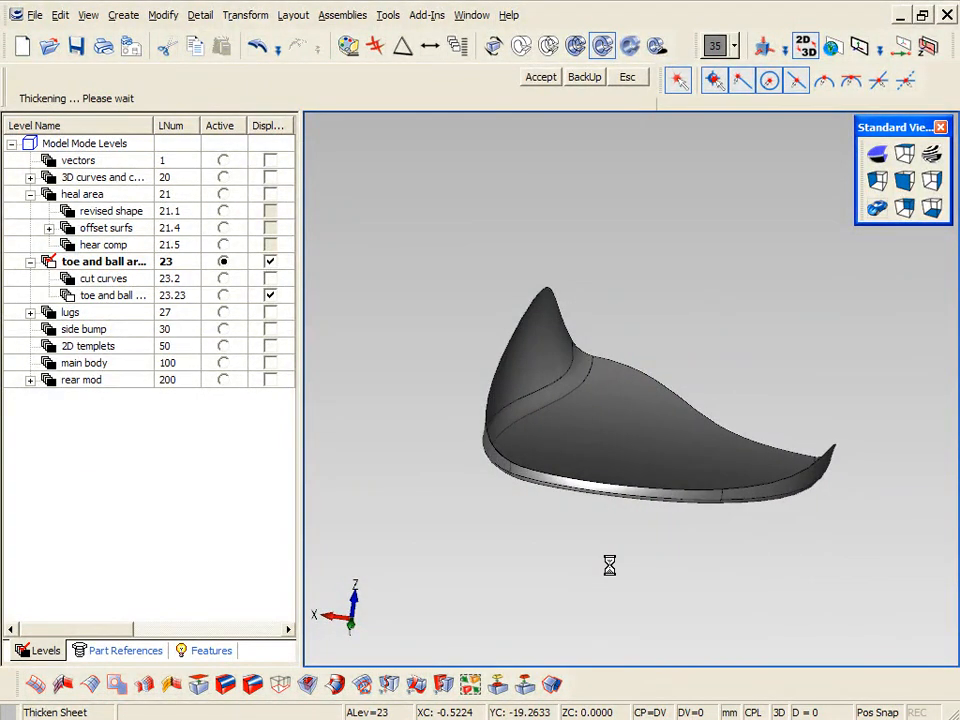
pyautogui.click(540, 77)
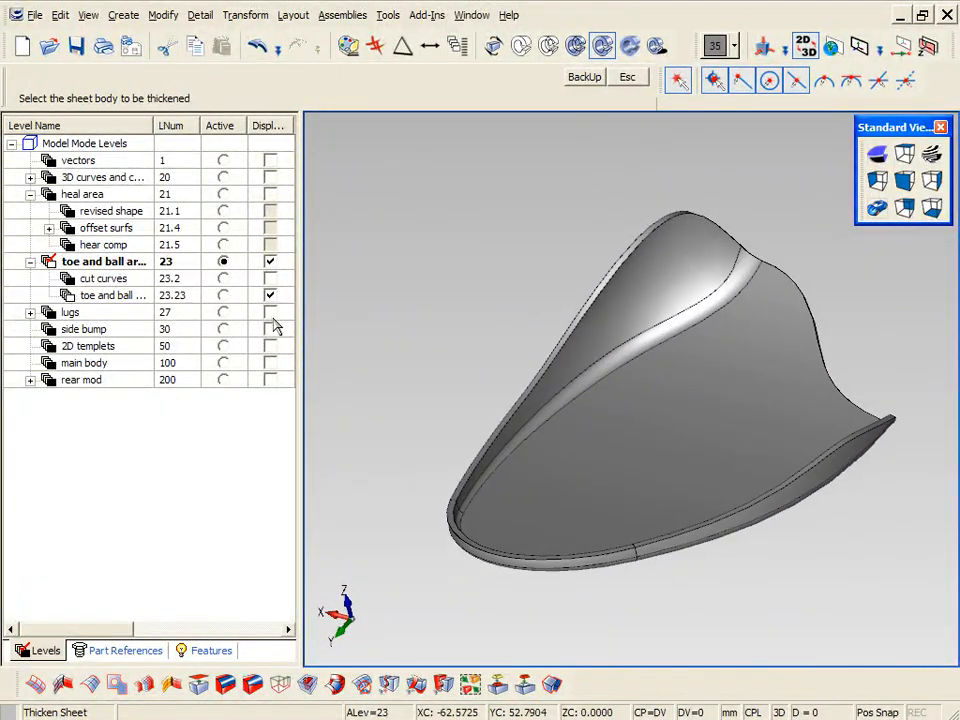
pyautogui.click(70, 312)
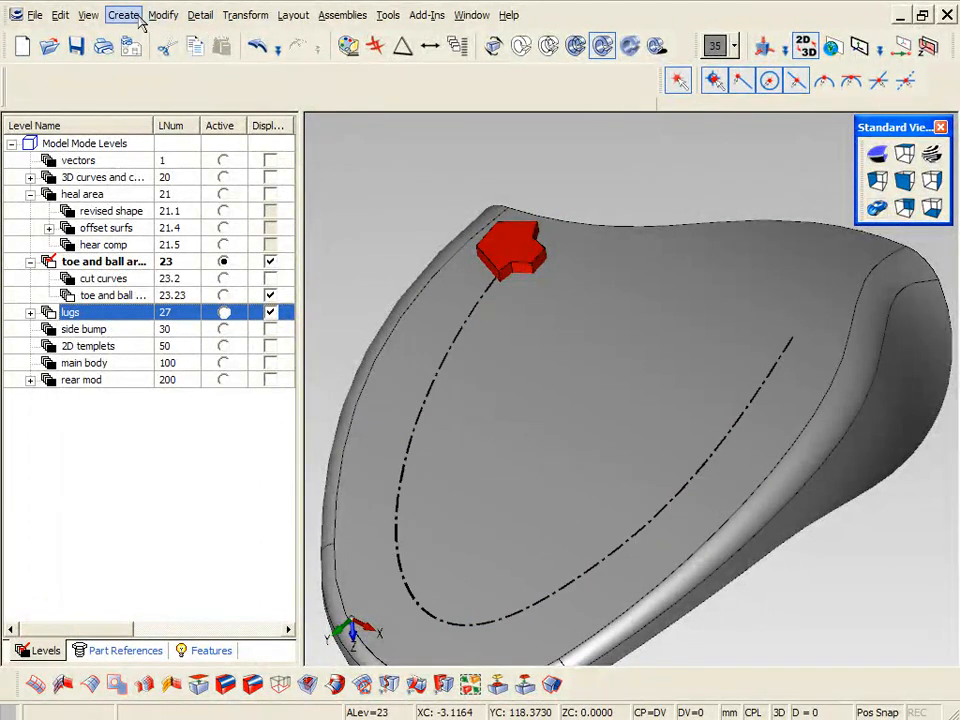
# Pattern the red hex lug ten times along the spline curve around the toe outsole.
pyautogui.click(123, 14)
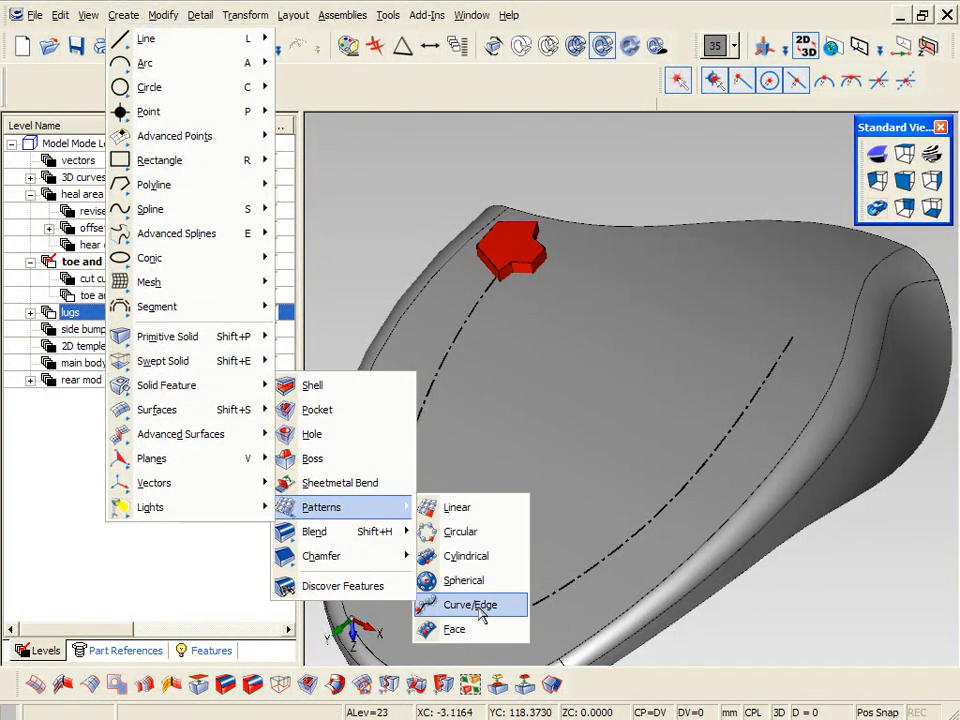
pyautogui.click(468, 604)
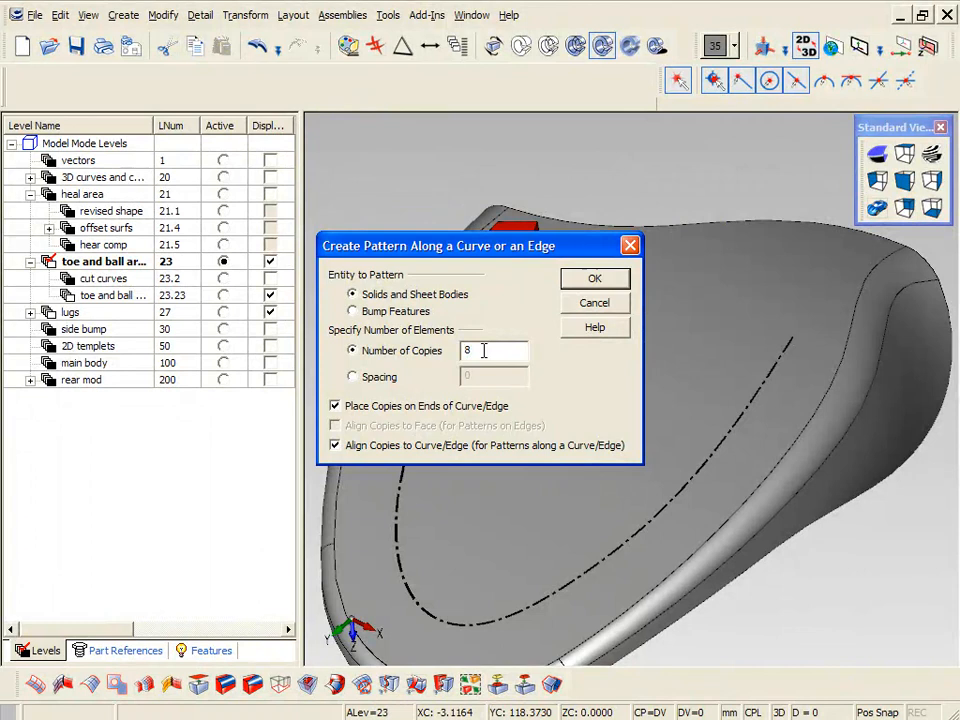
pyautogui.click(594, 278)
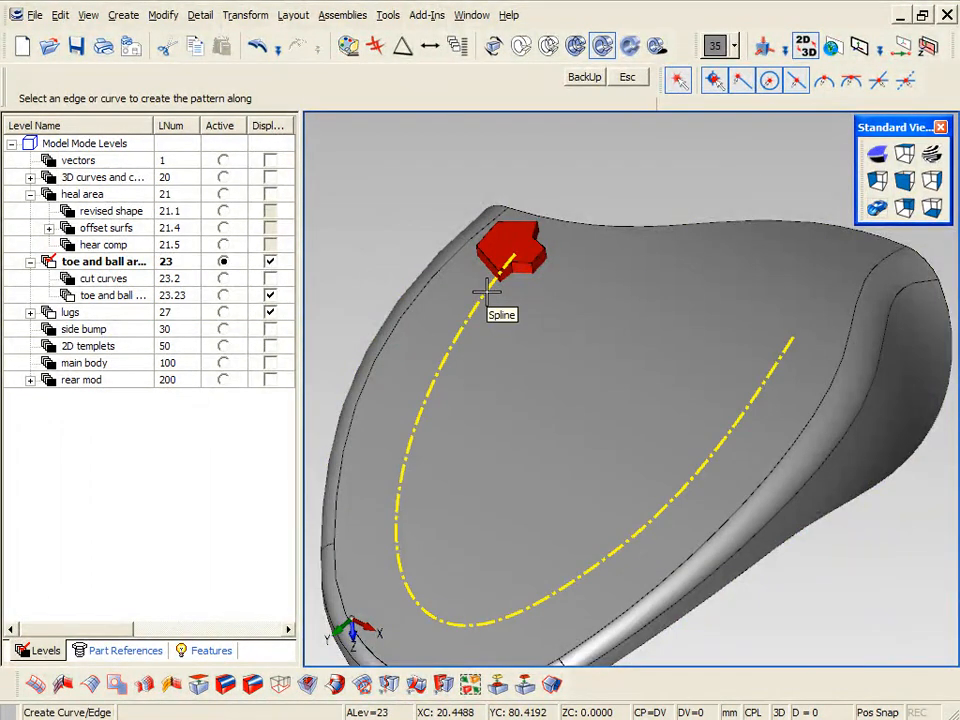
pyautogui.click(490, 290)
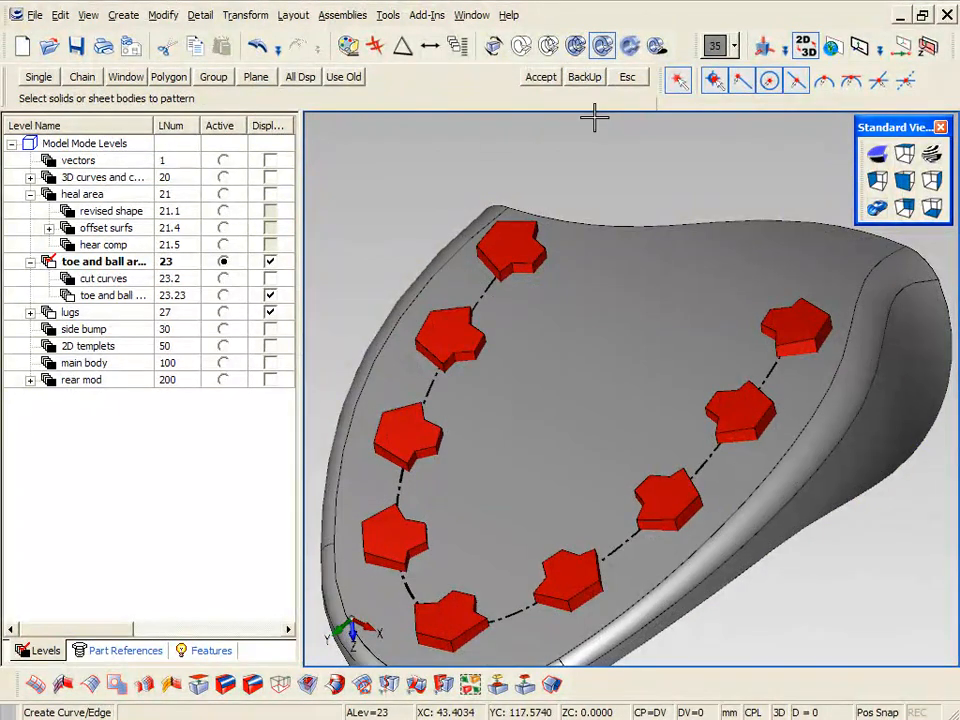
pyautogui.click(930, 208)
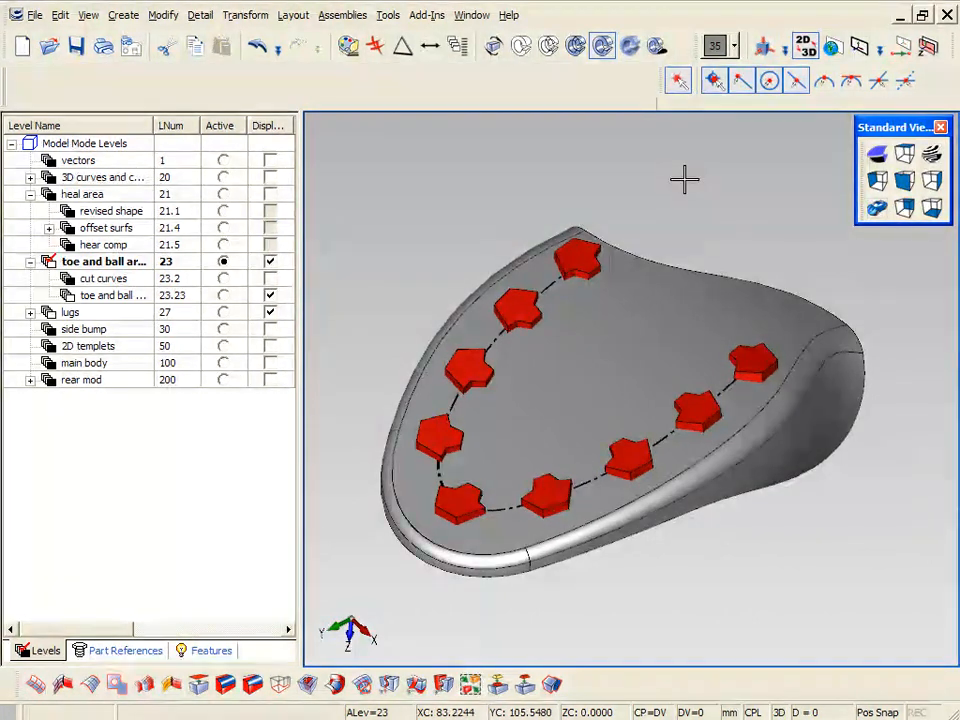
# Combine the ten separate lug bodies into one solid.
pyautogui.click(469, 684)
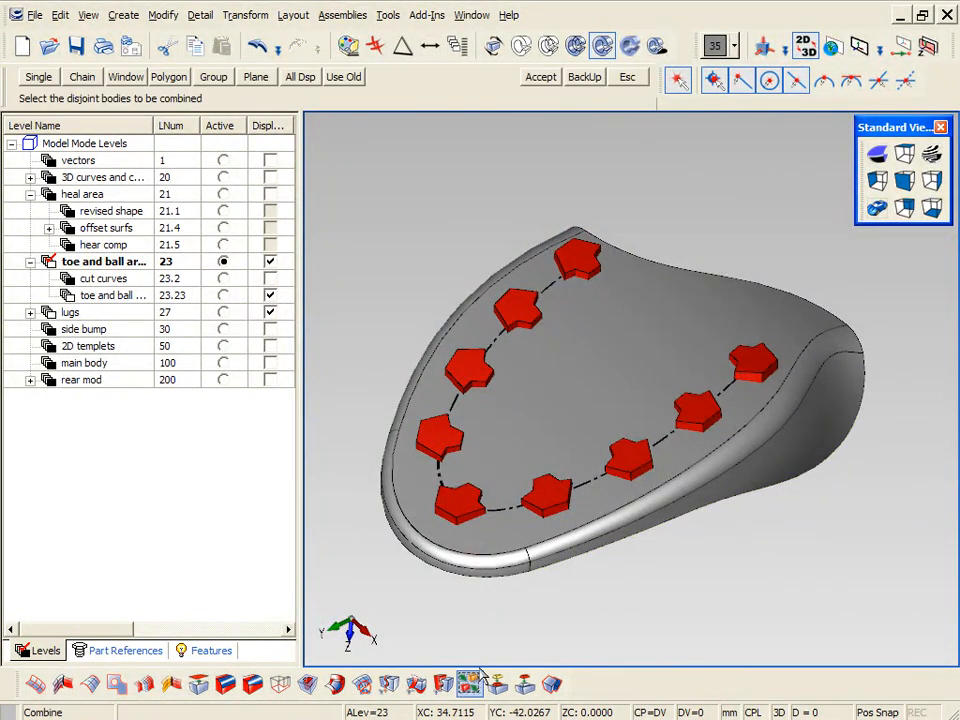
pyautogui.click(470, 378)
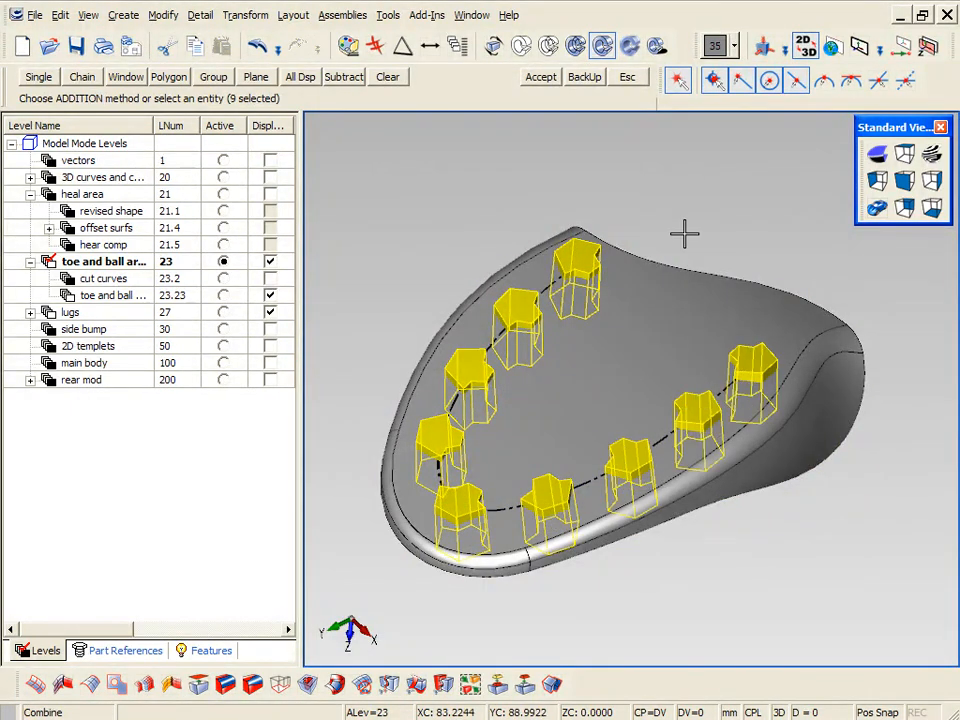
pyautogui.click(540, 76)
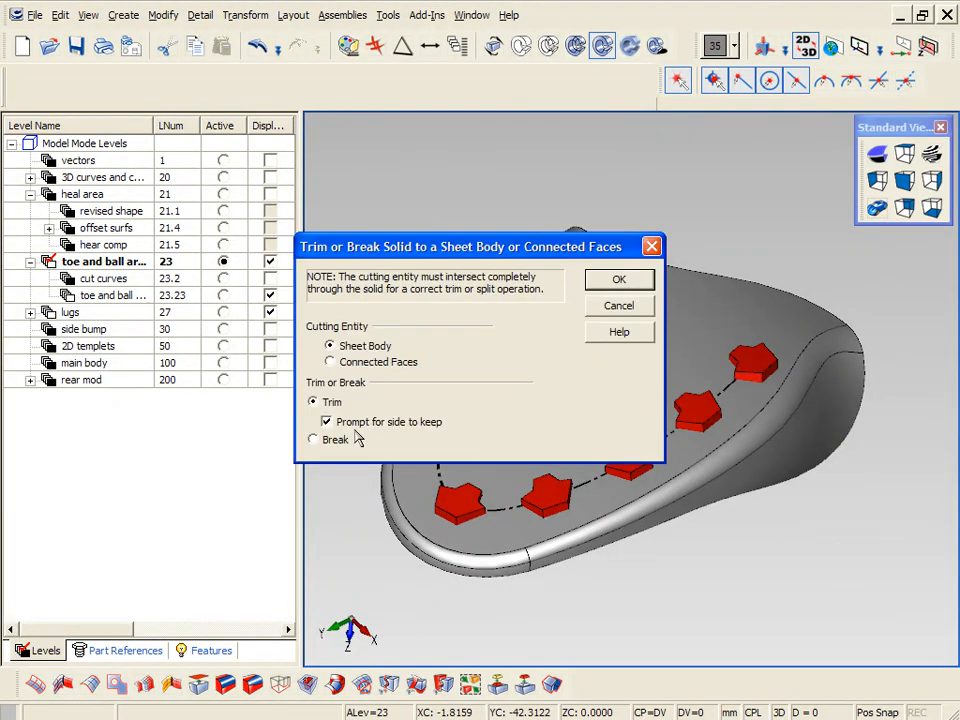
# Trim the lugs to the outsole face, keeping the outer side.
pyautogui.click(618, 279)
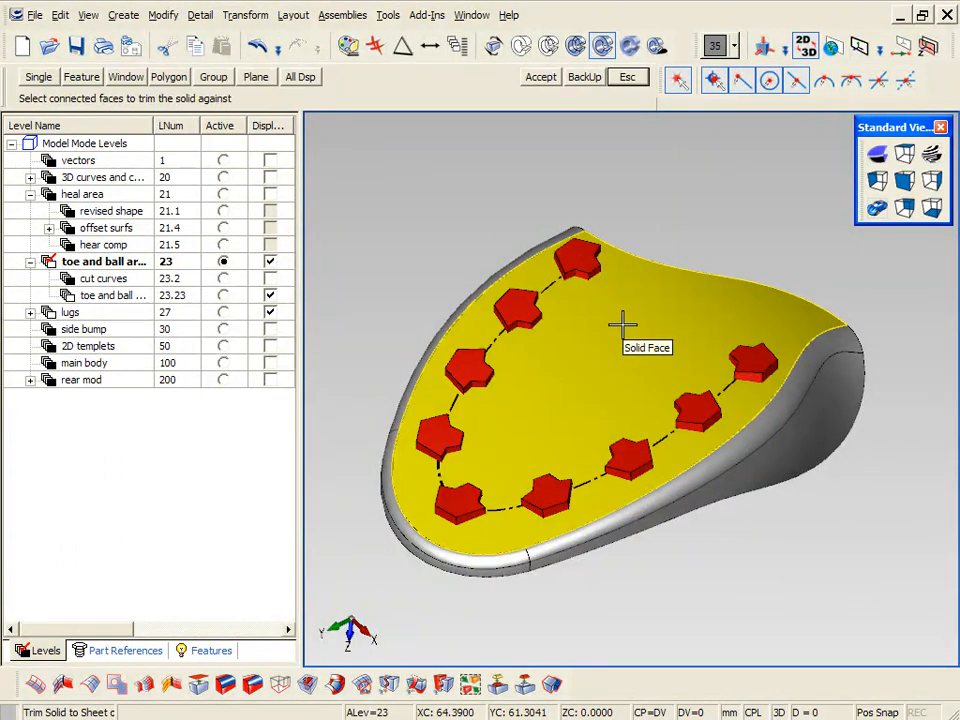
pyautogui.click(623, 347)
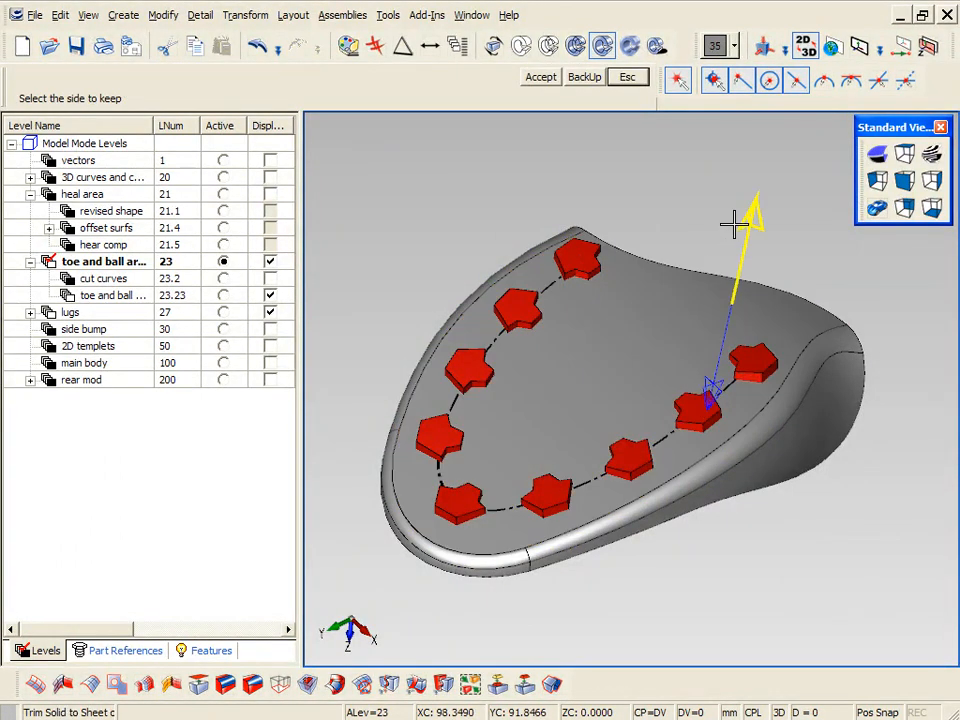
pyautogui.click(540, 77)
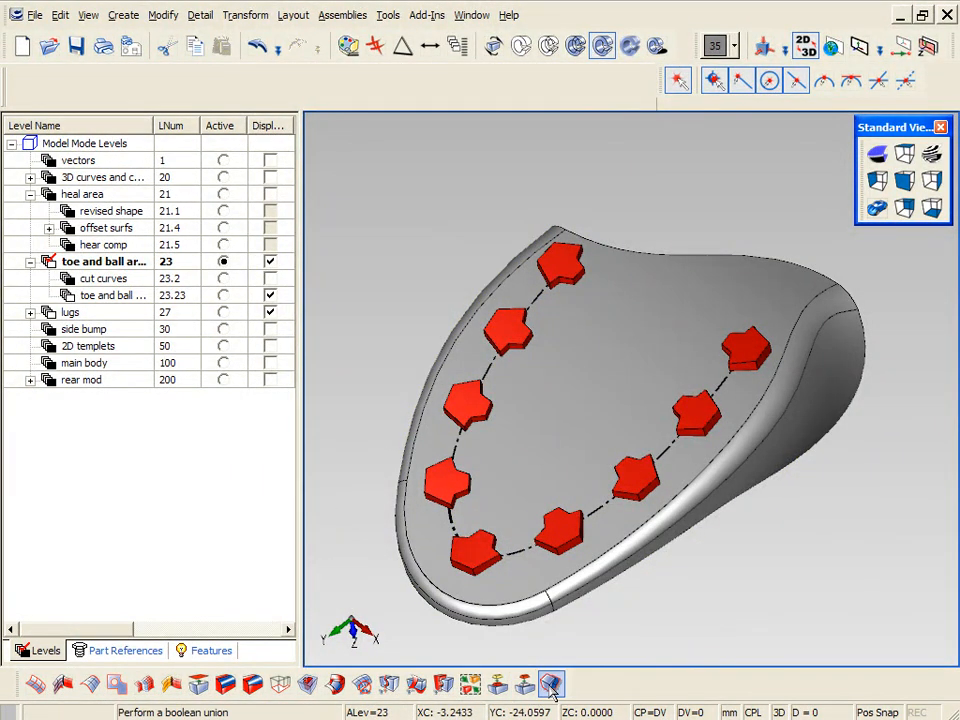
# Unite the trimmed lugs with the toe outsole solid.
pyautogui.click(550, 684)
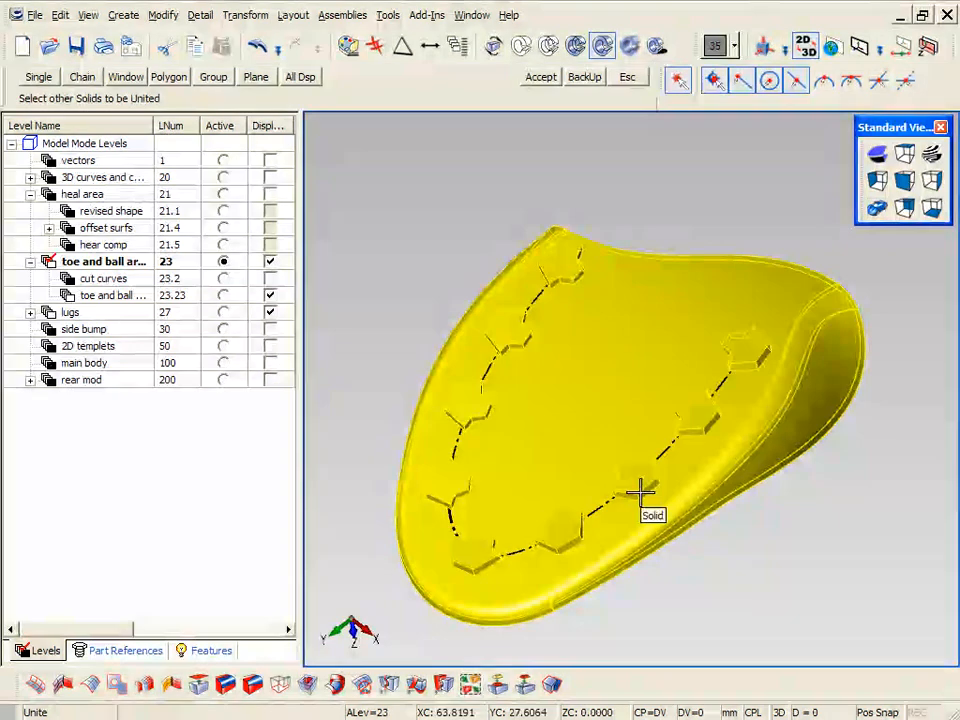
pyautogui.click(639, 490)
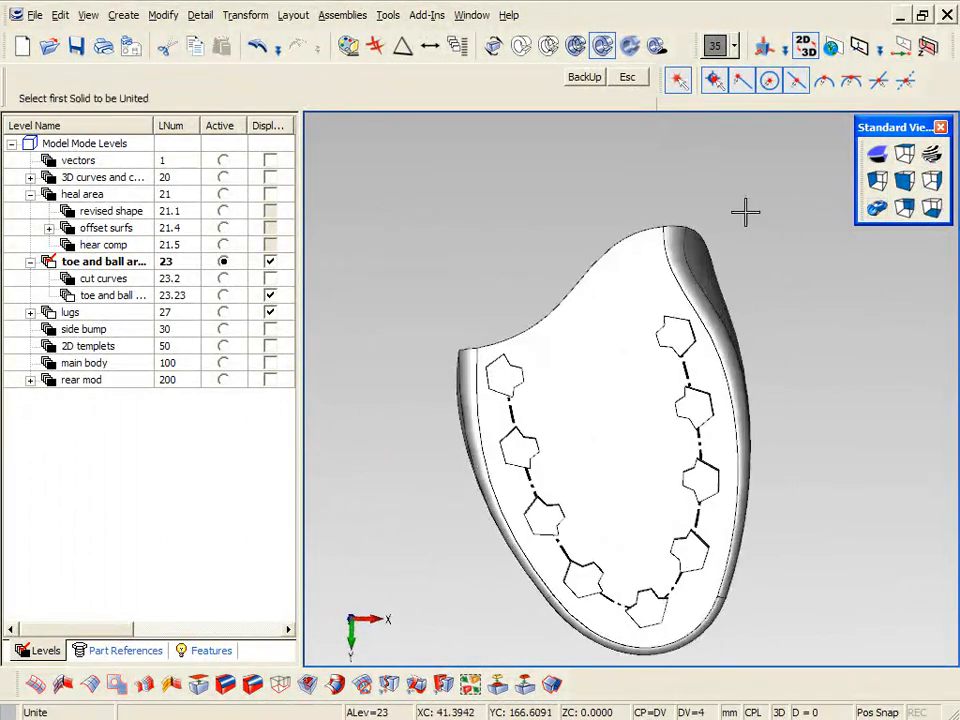
pyautogui.click(457, 47)
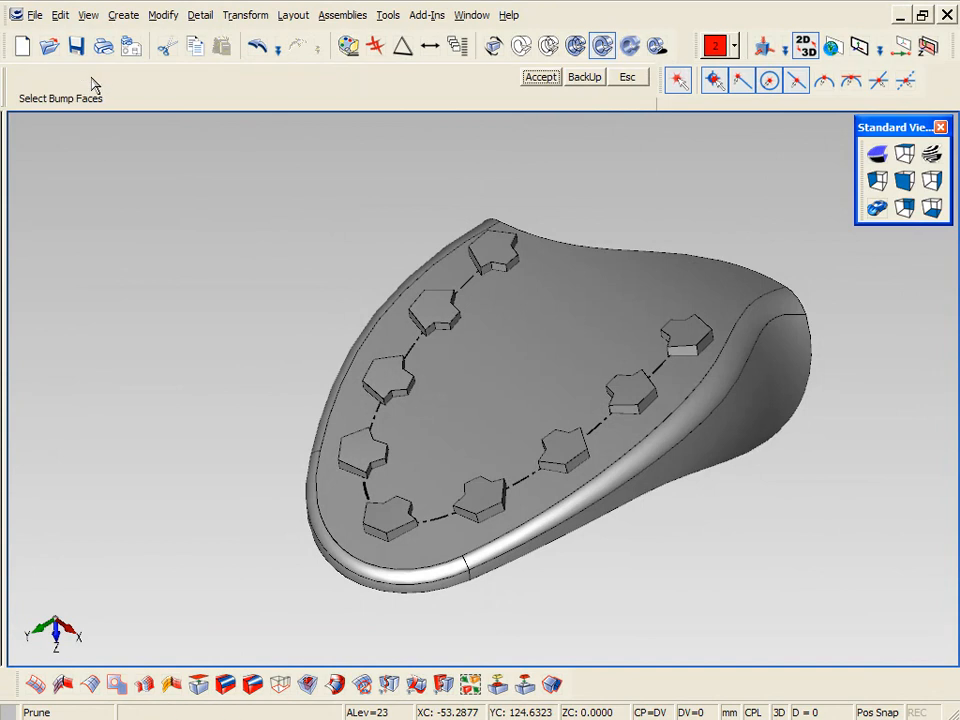
# Prune one lug bump as a copy and move it off the outsole.
pyautogui.click(495, 255)
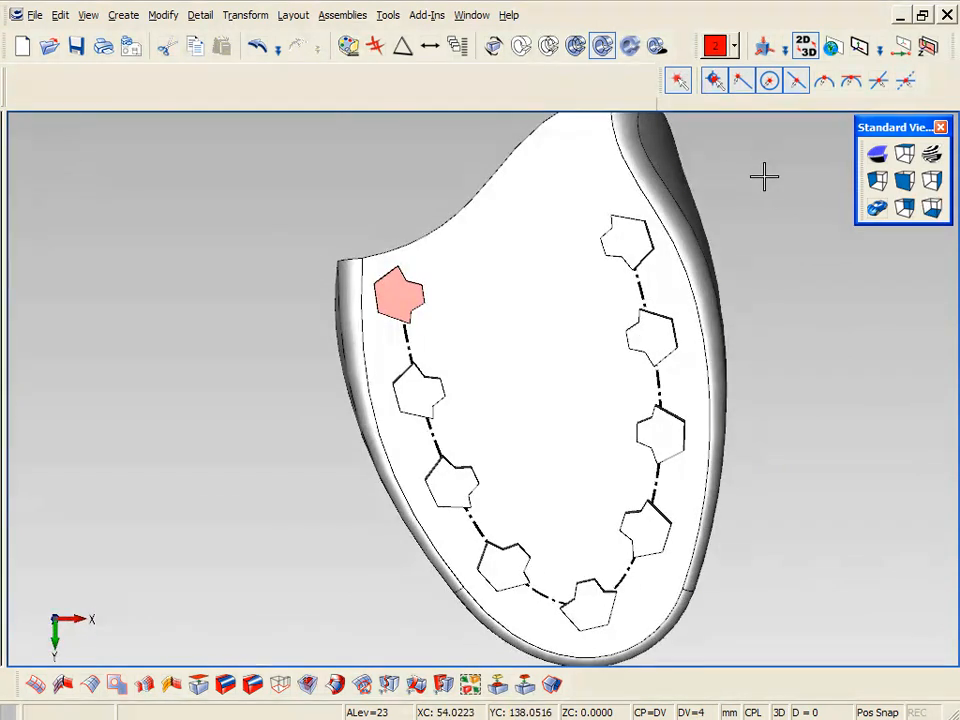
pyautogui.click(400, 295)
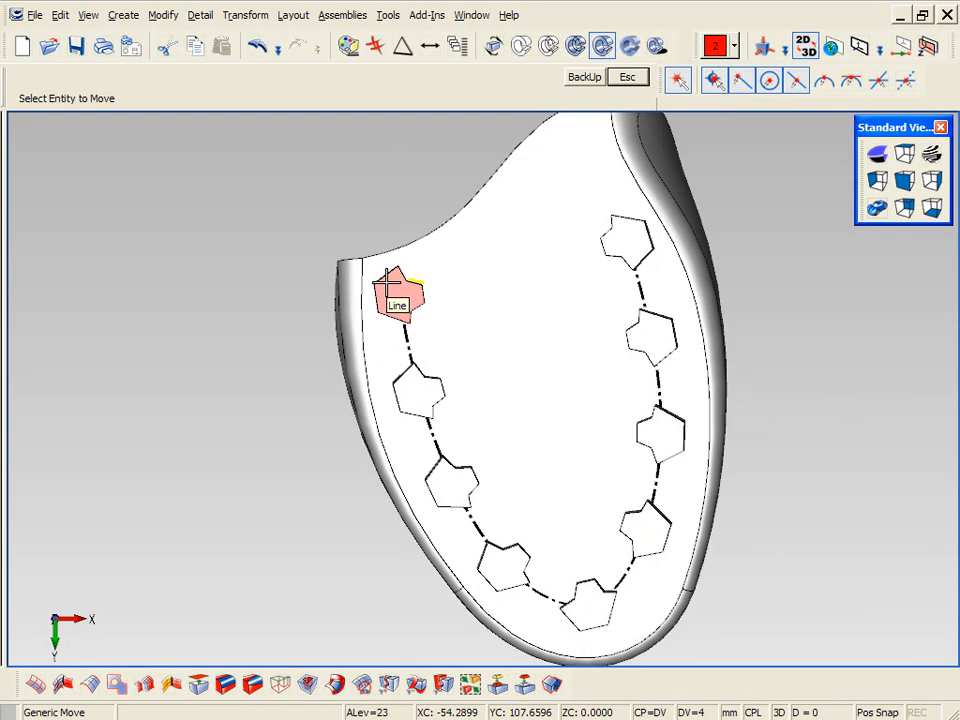
pyautogui.click(397, 295)
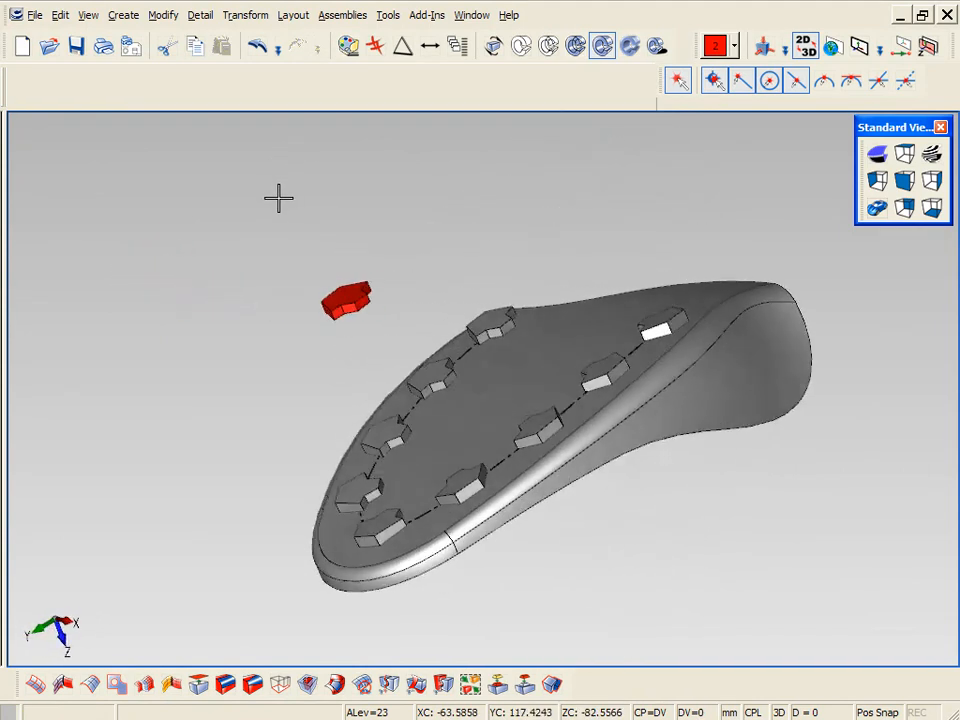
pyautogui.click(932, 207)
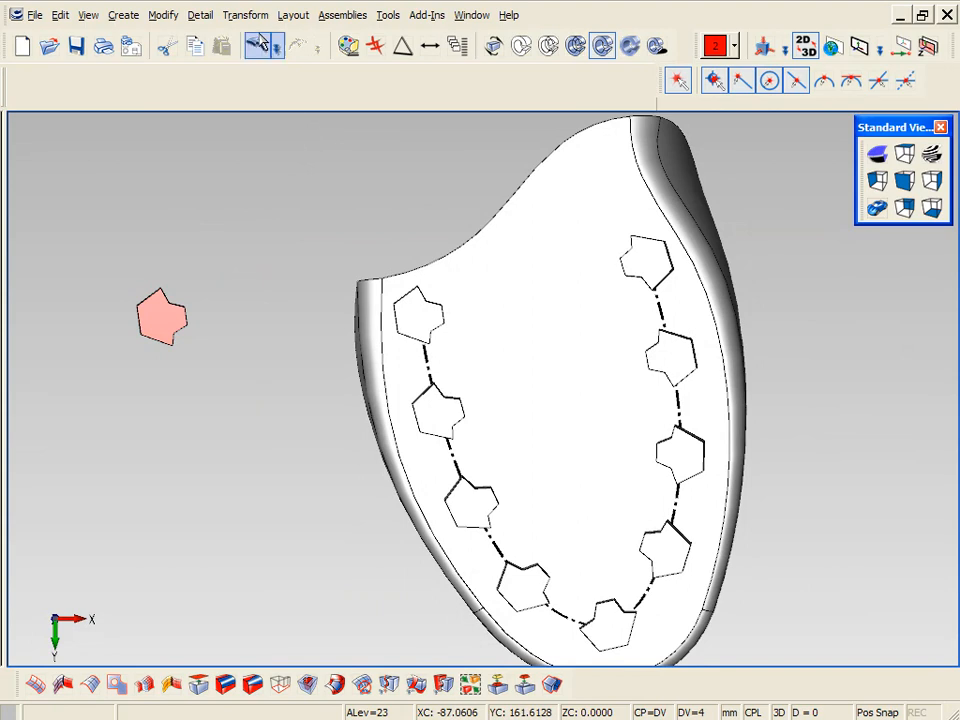
# Scale the lug copy with Axes Move, origin at its midpoint.
pyautogui.click(245, 14)
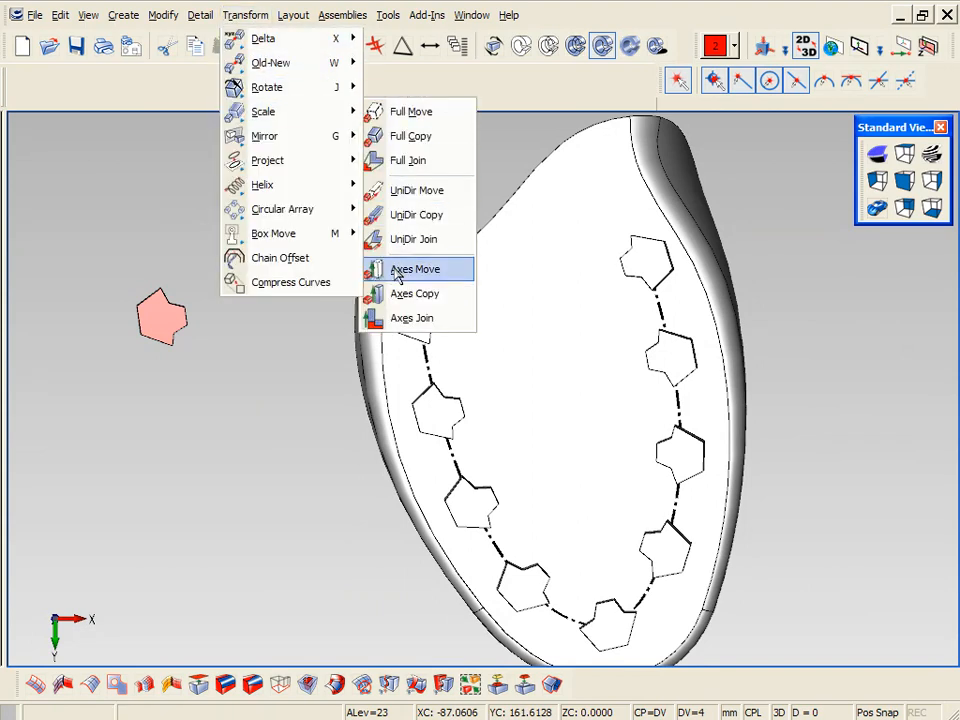
pyautogui.click(414, 268)
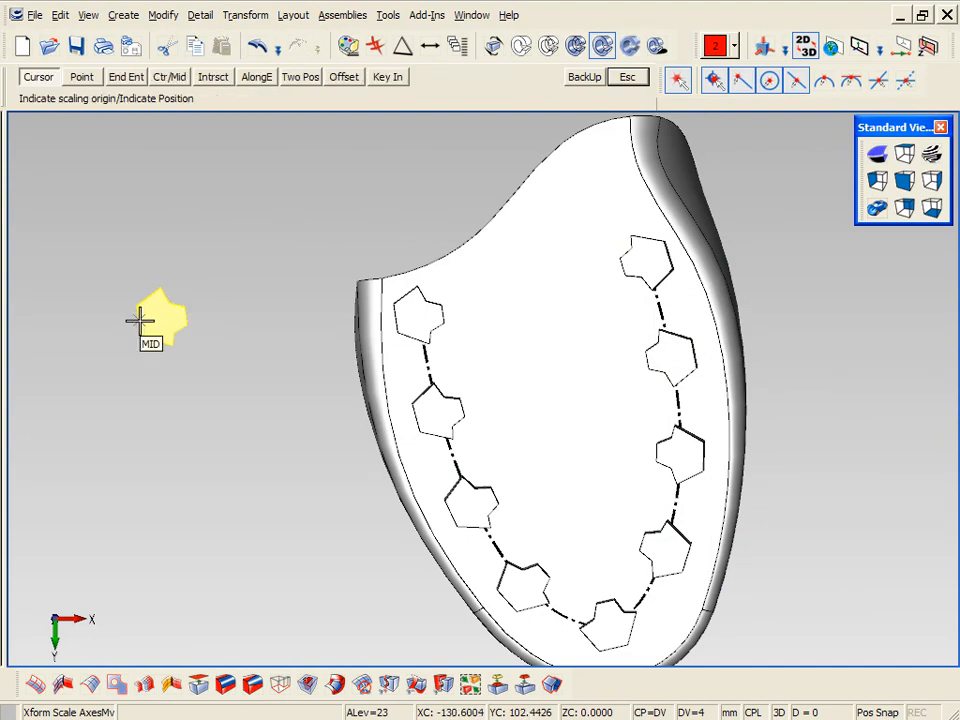
pyautogui.click(140, 320)
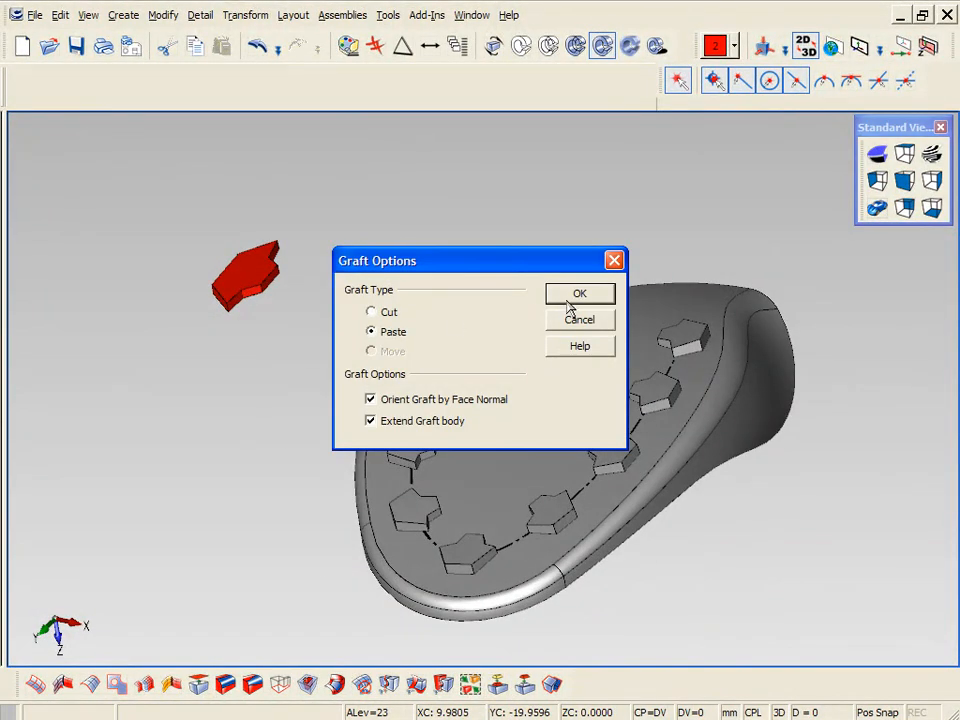
# Graft the enlarged lug by Paste onto the outsole centre inside the ten-lug ring.
pyautogui.click(579, 293)
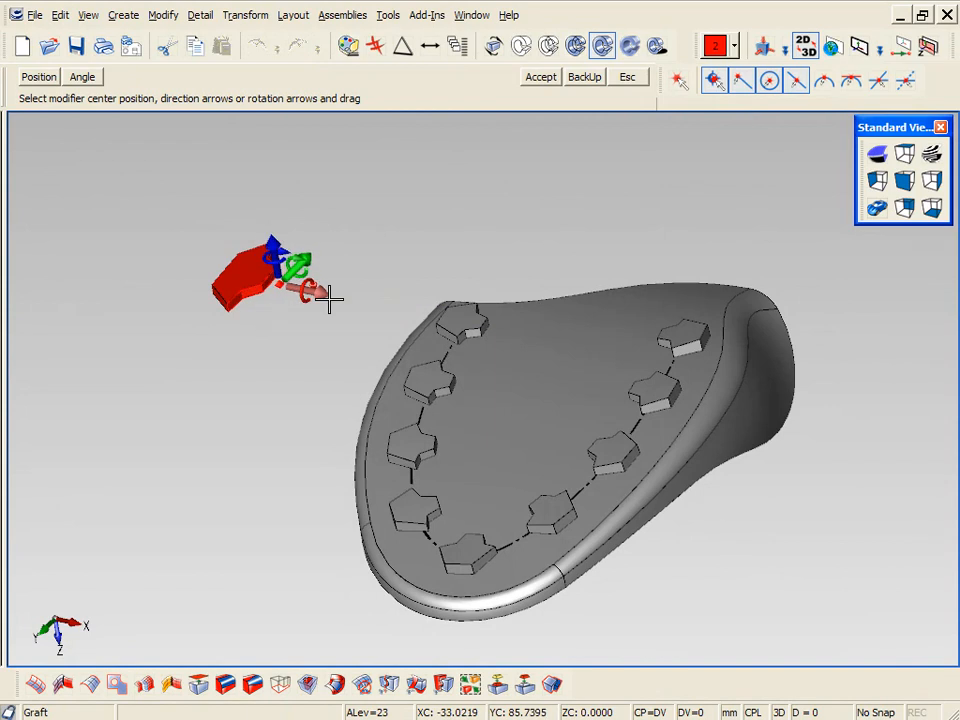
pyautogui.moveTo(290, 280); pyautogui.dragTo(580, 310)
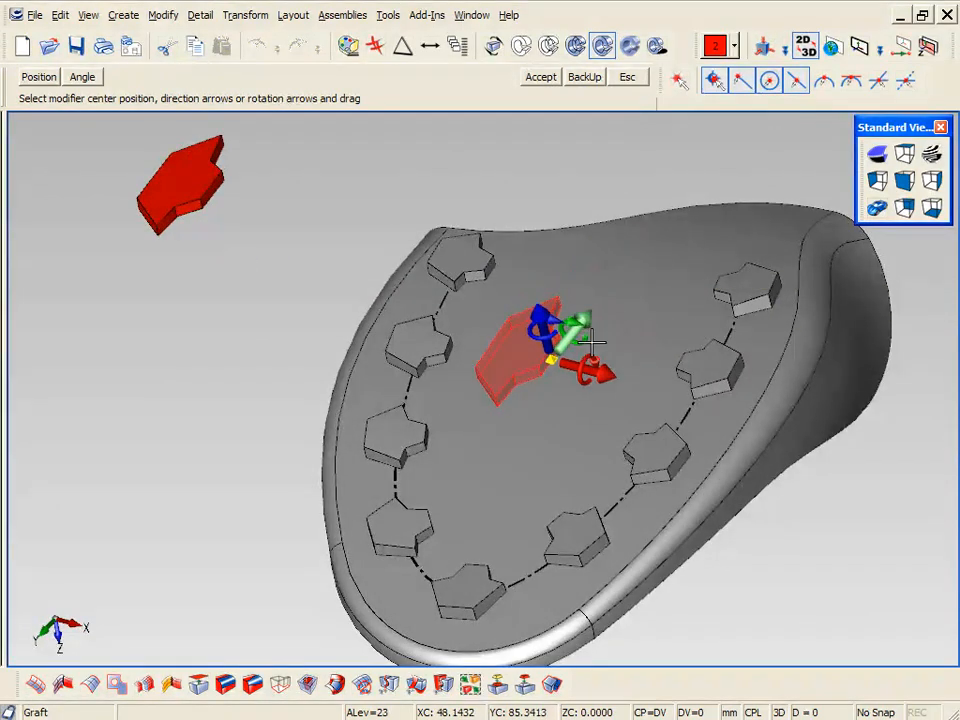
pyautogui.click(932, 208)
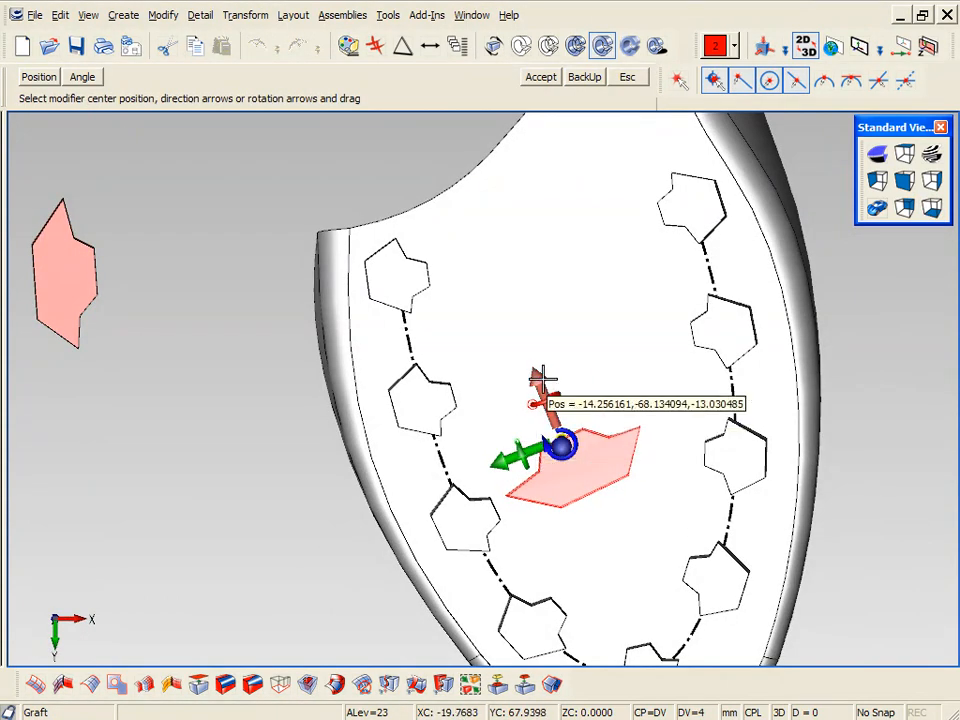
pyautogui.moveTo(560, 445); pyautogui.dragTo(600, 530)
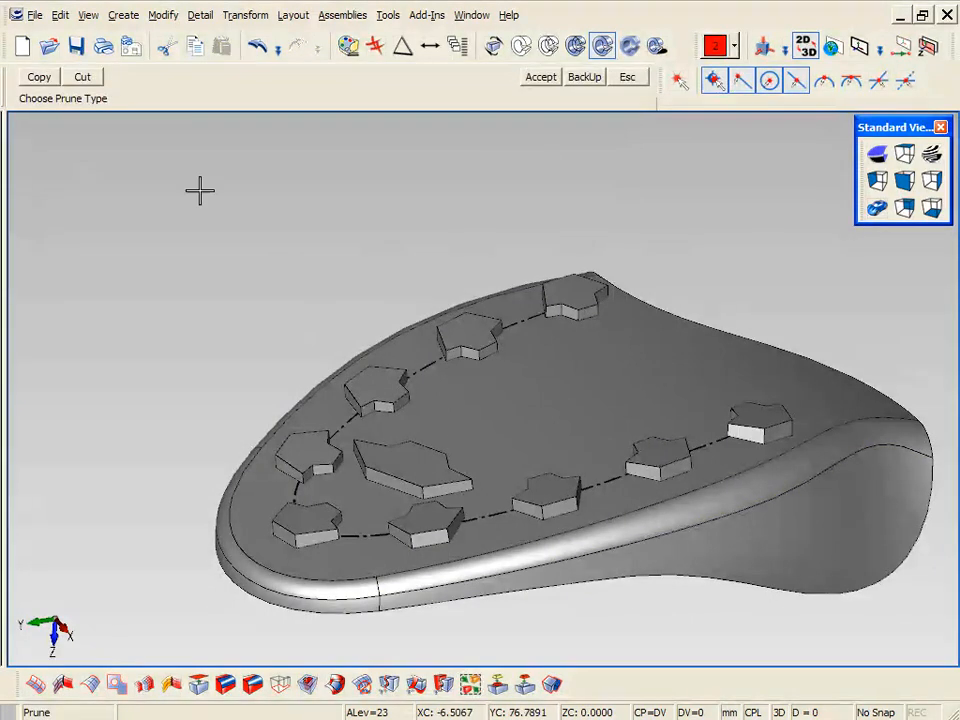
# Graft a bump copy of the large lug below the first, and show the main body level.
pyautogui.click(82, 77)
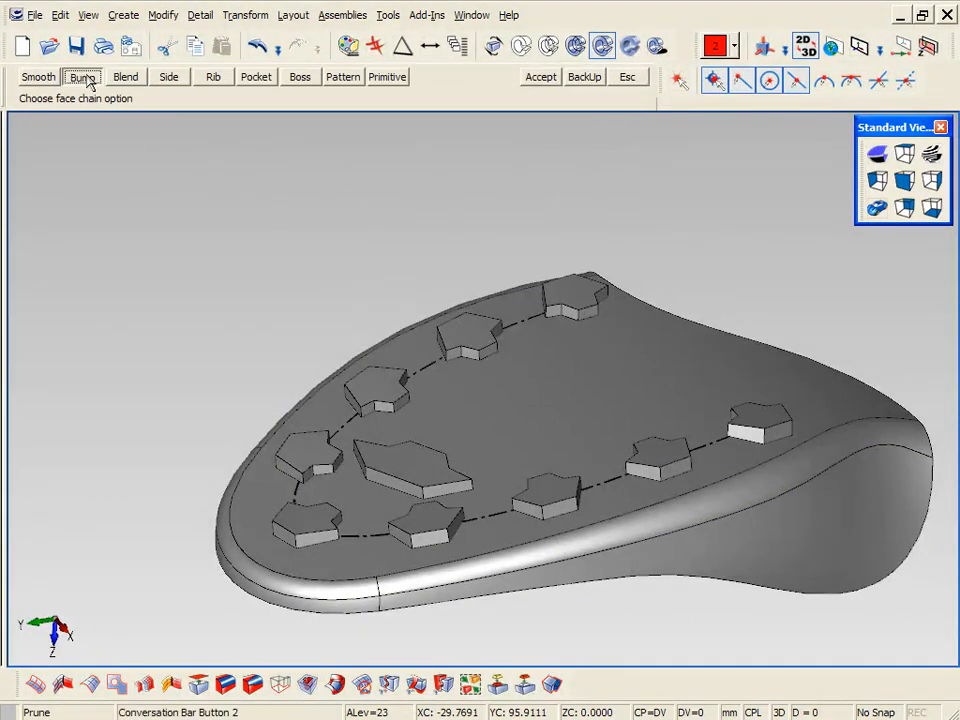
pyautogui.click(400, 470)
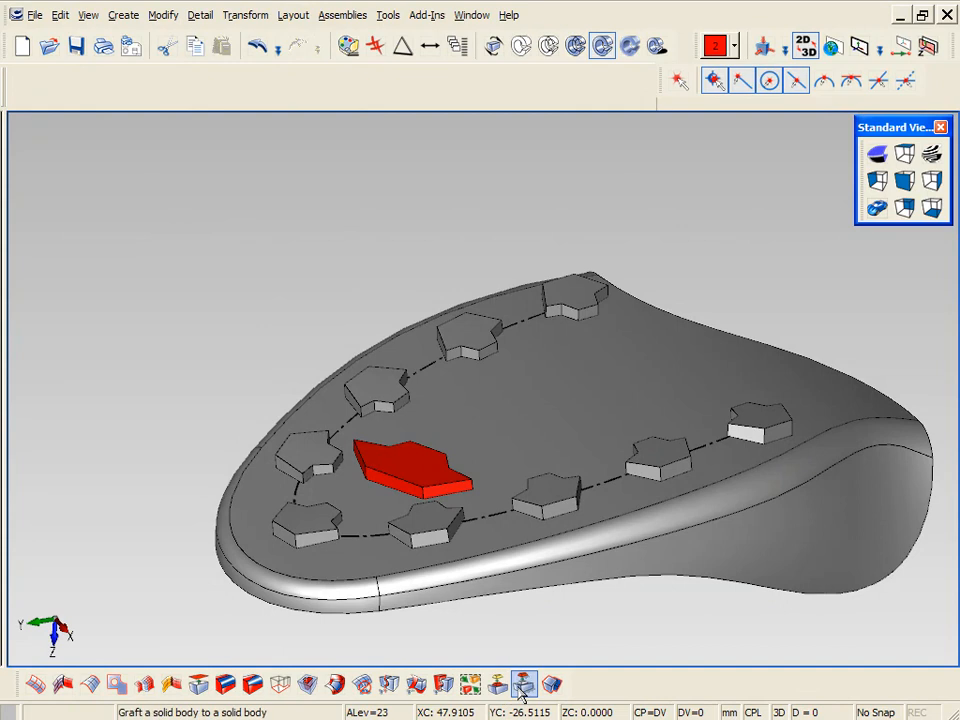
pyautogui.click(523, 686)
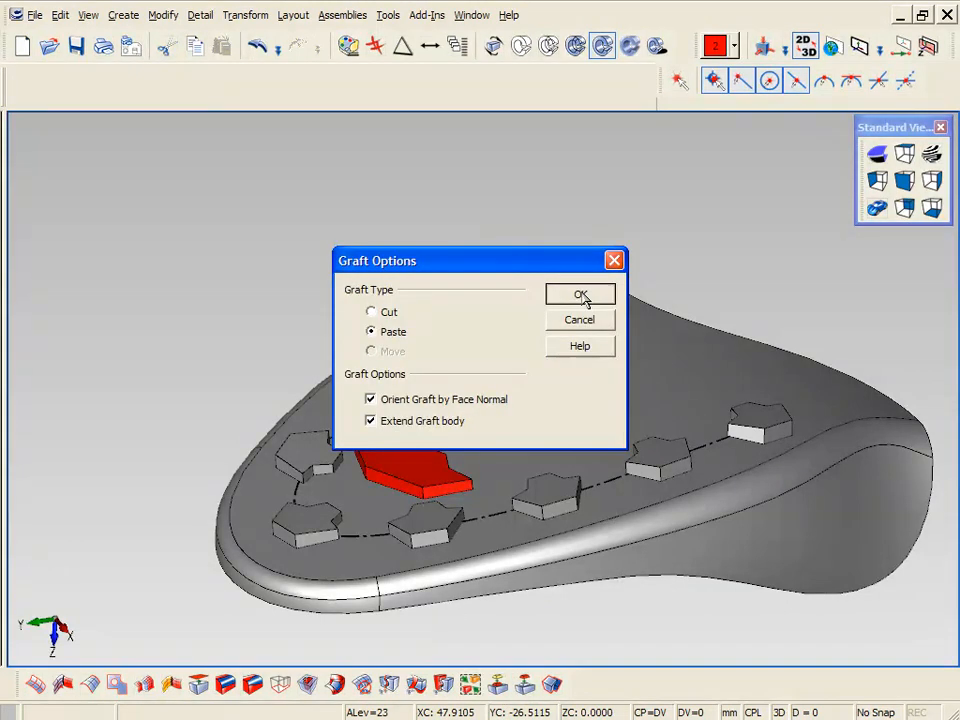
pyautogui.click(580, 294)
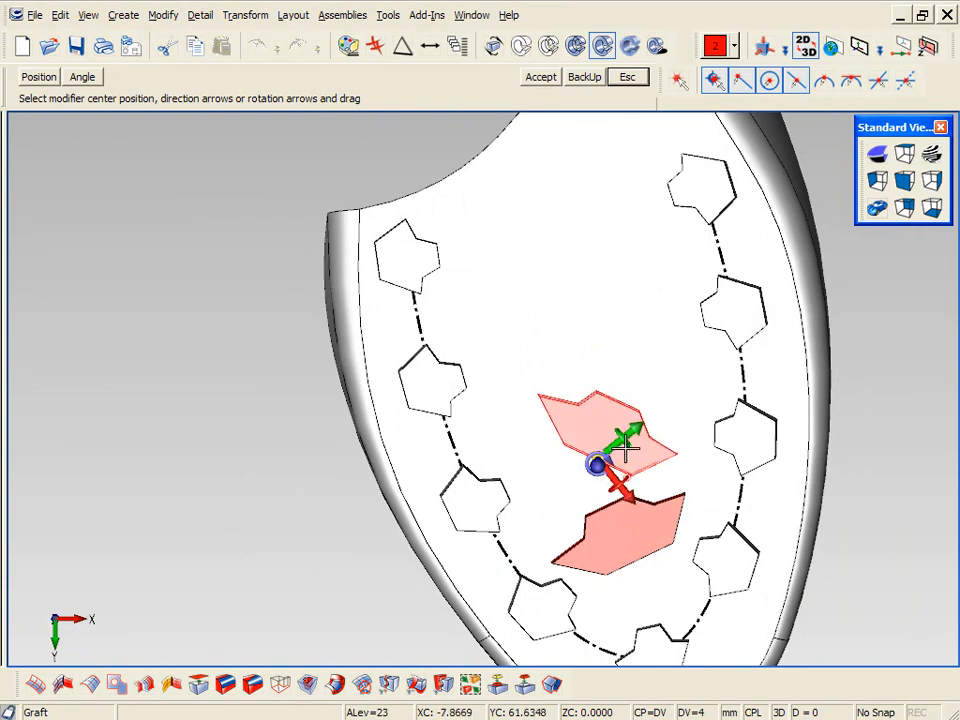
pyautogui.moveTo(595, 465); pyautogui.dragTo(595, 465)
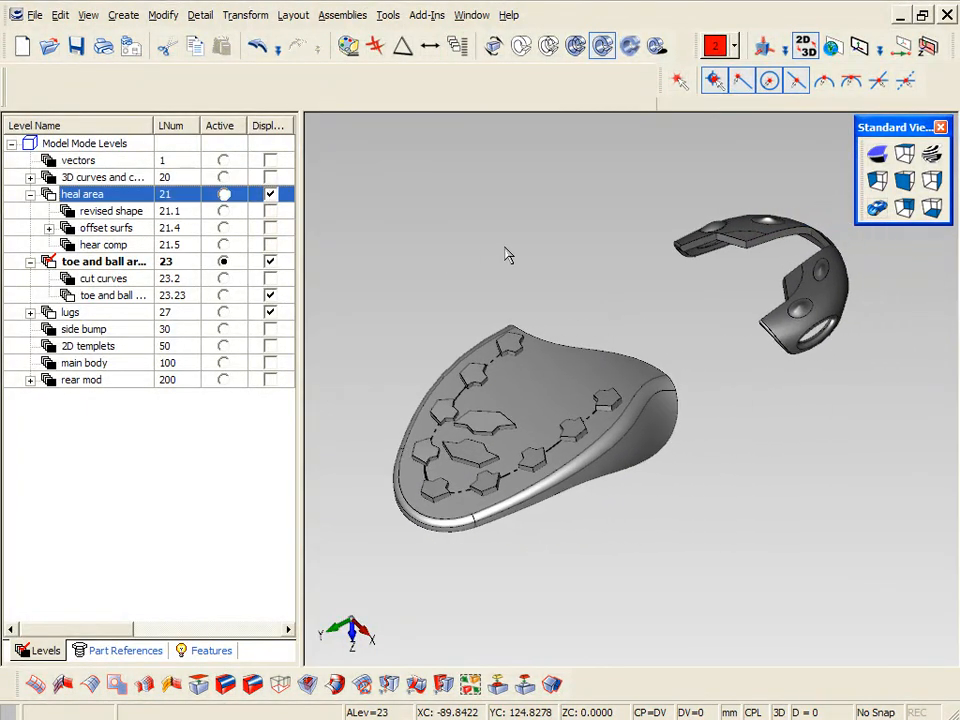
pyautogui.click(84, 362)
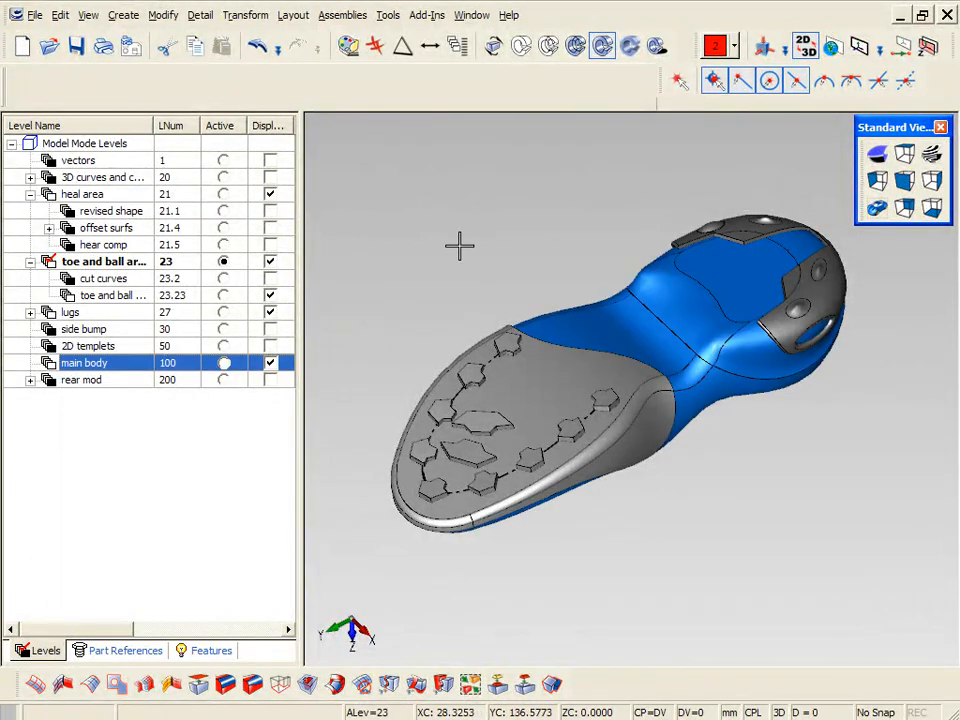